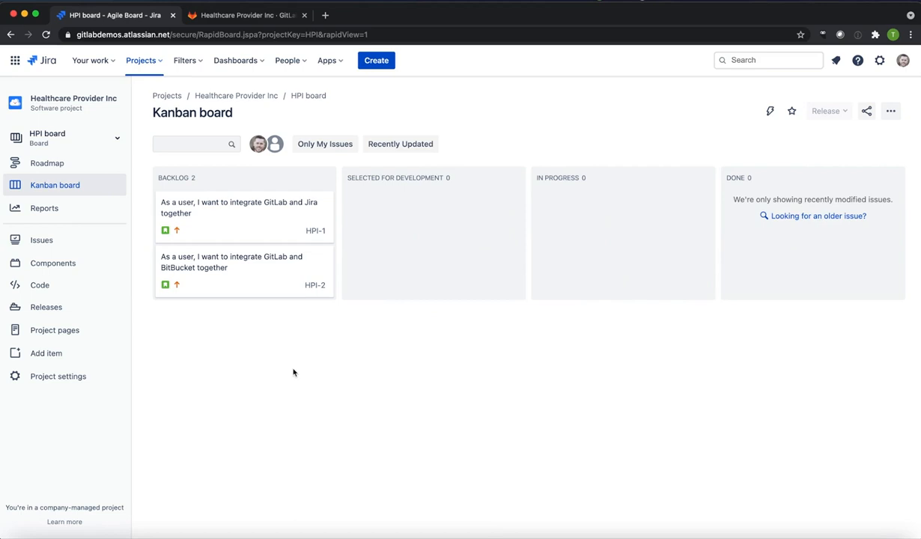
mouse_move(246, 15)
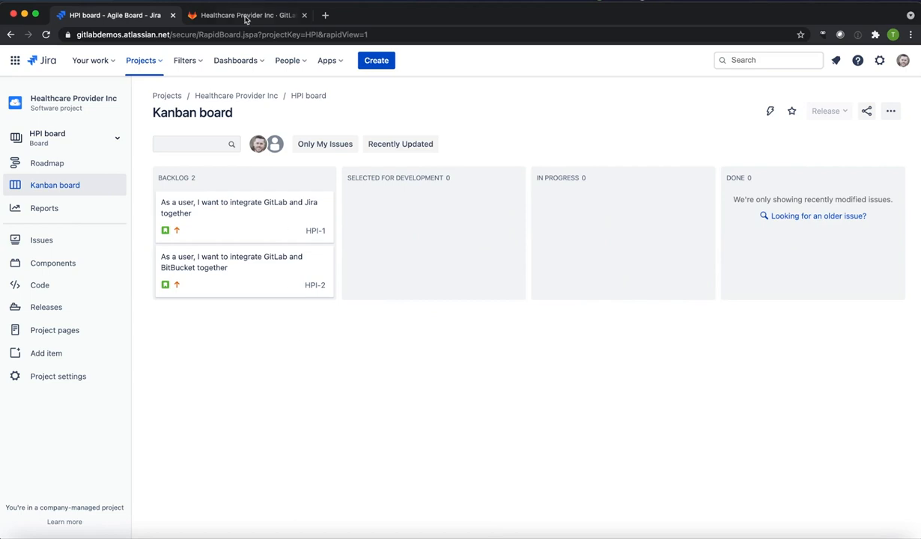
Step: Return from the GitLab tab to the Jira board and go to the project's Code settings
left_click(244, 15)
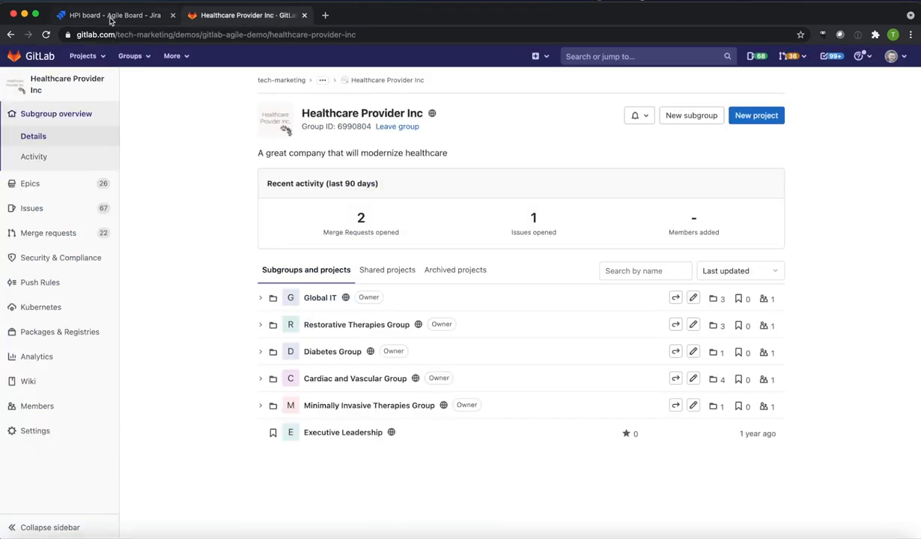
left_click(112, 15)
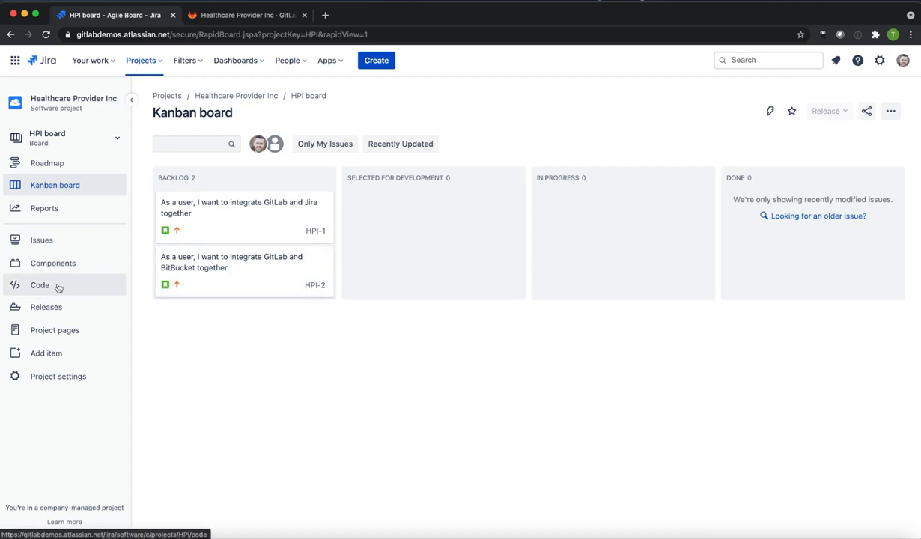
left_click(39, 285)
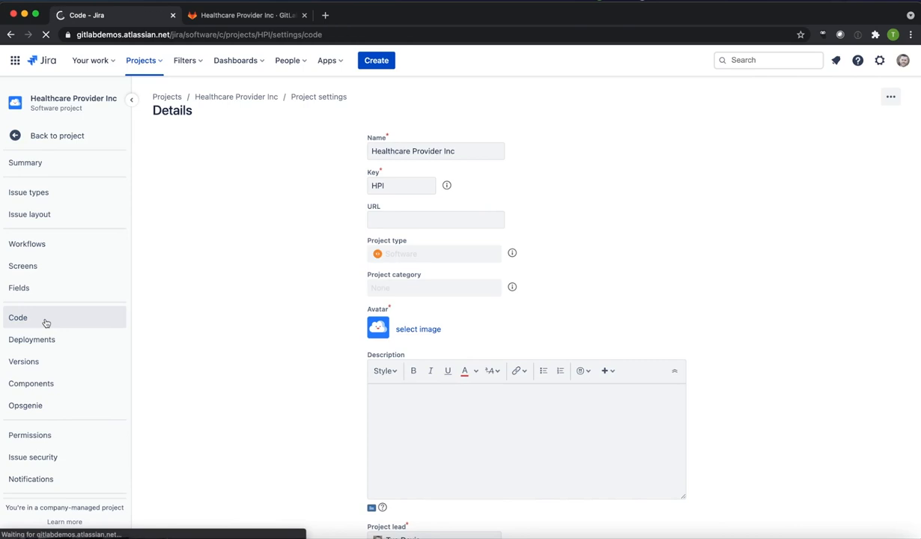
Step: Go back to the Healthcare Provider Inc project and load its Code page listing source code tools
left_click(18, 318)
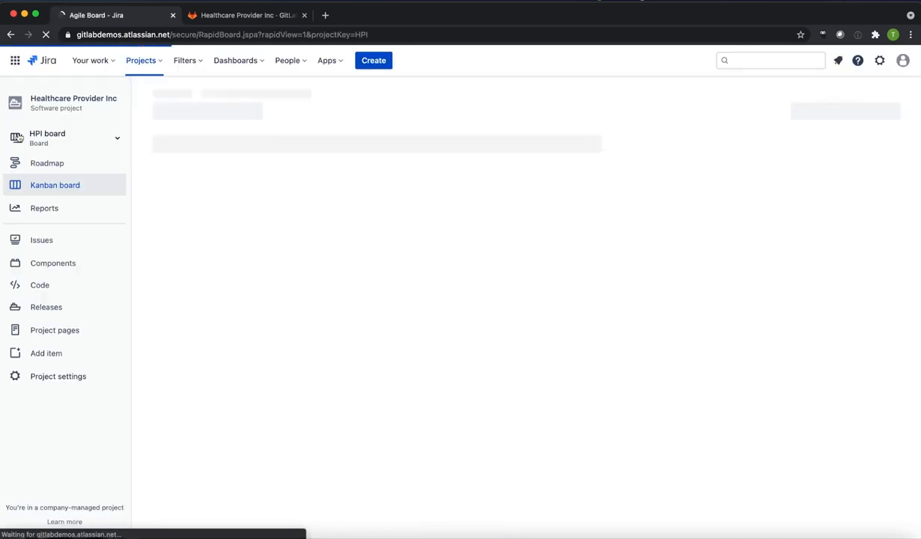
left_click(39, 284)
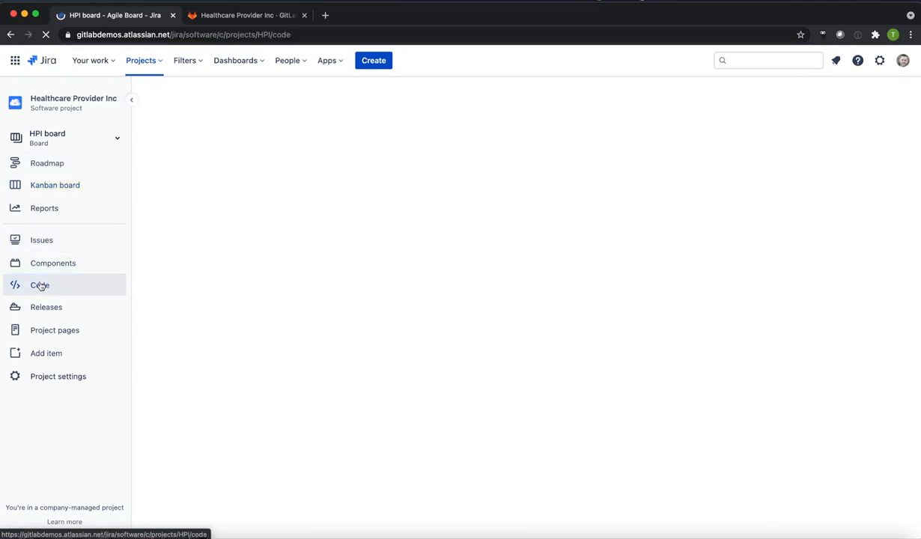
left_click(40, 285)
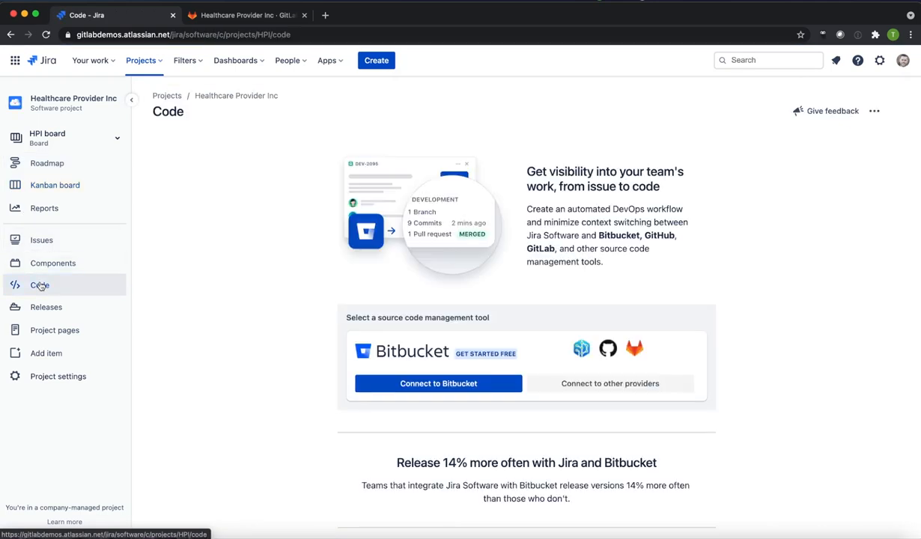
mouse_move(300, 280)
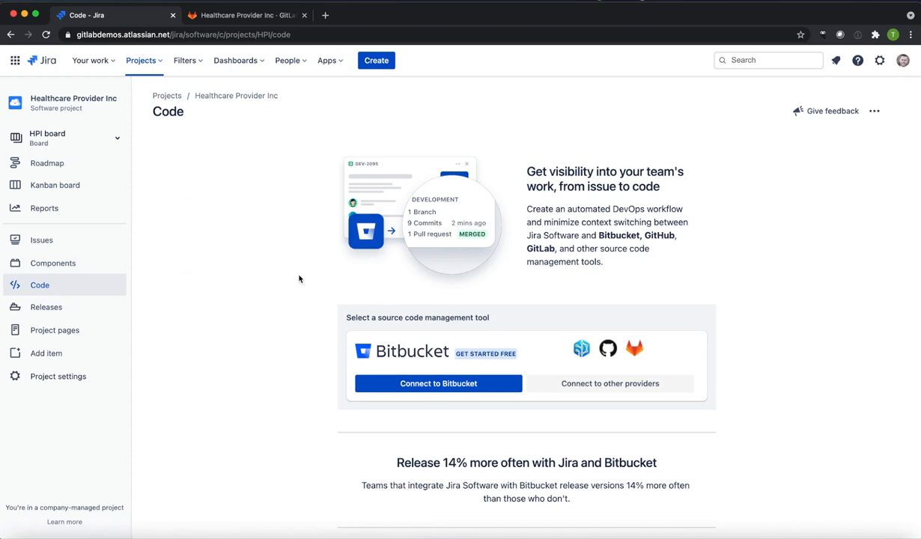
scroll("down", 3)
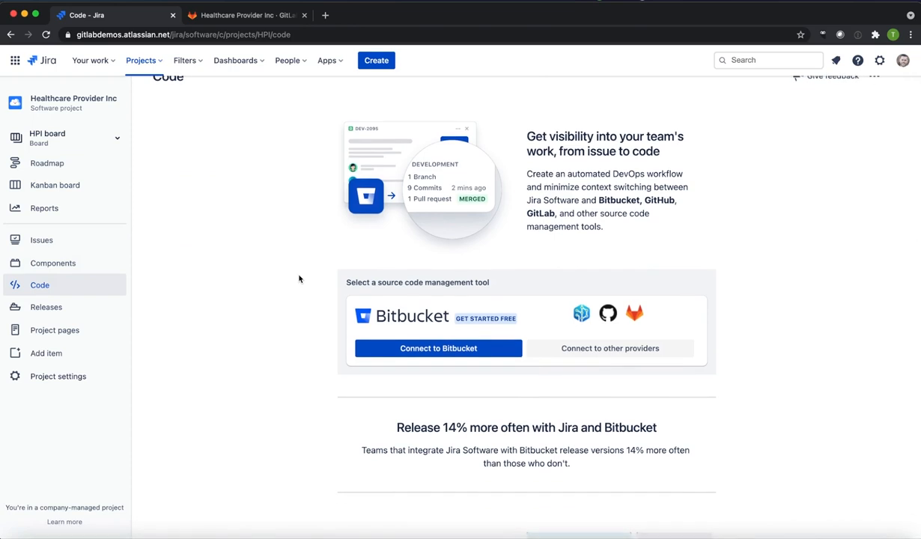
scroll("up", 3)
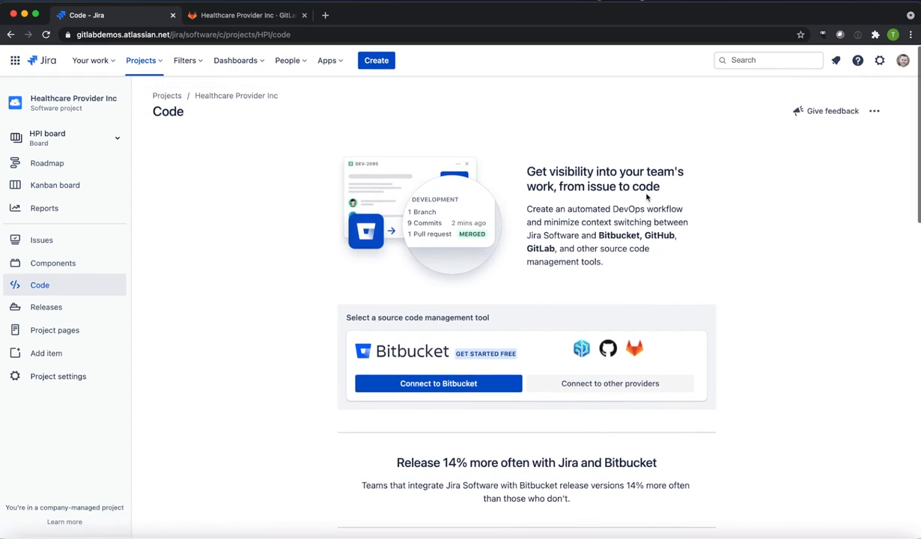
mouse_move(610, 384)
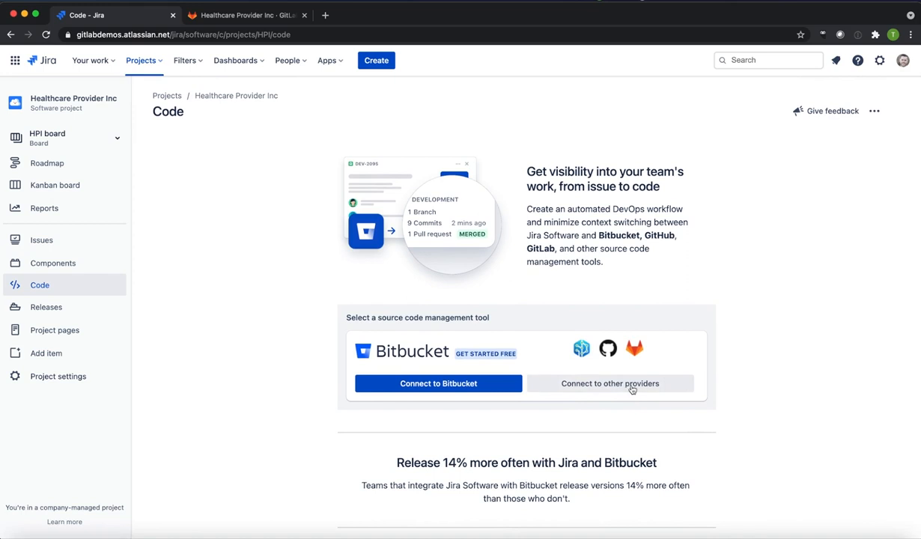
Step: Install the GitLab.com for Jira Cloud app via Connect to other providers and start its setup
scroll("down", 3)
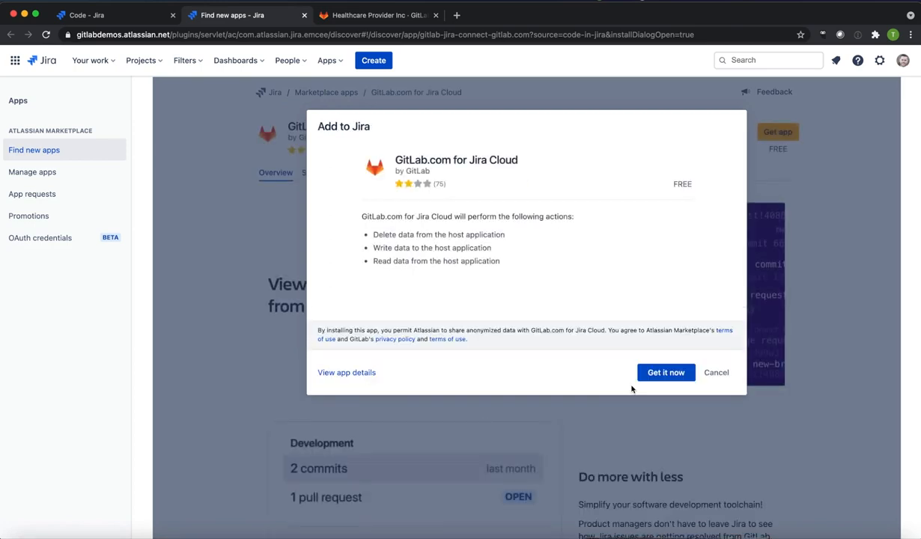
left_click(716, 372)
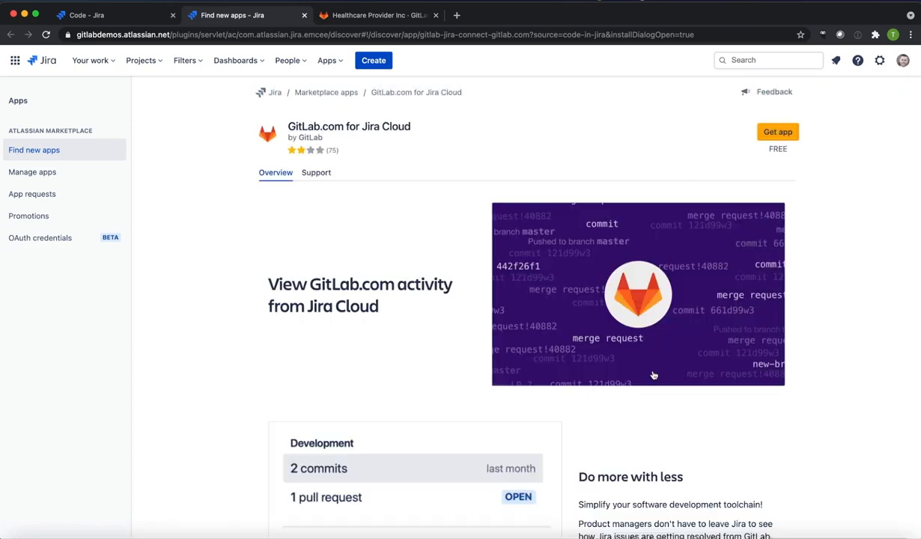
left_click(778, 132)
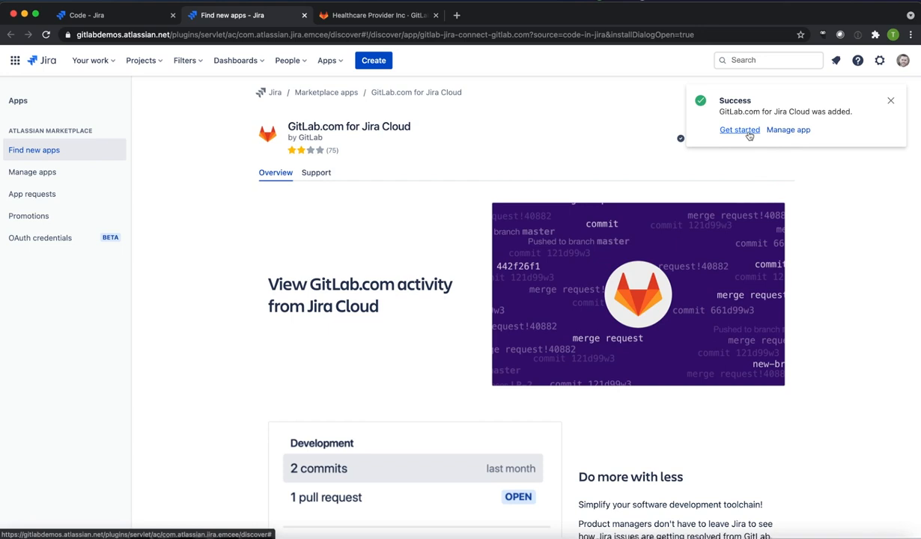
left_click(740, 129)
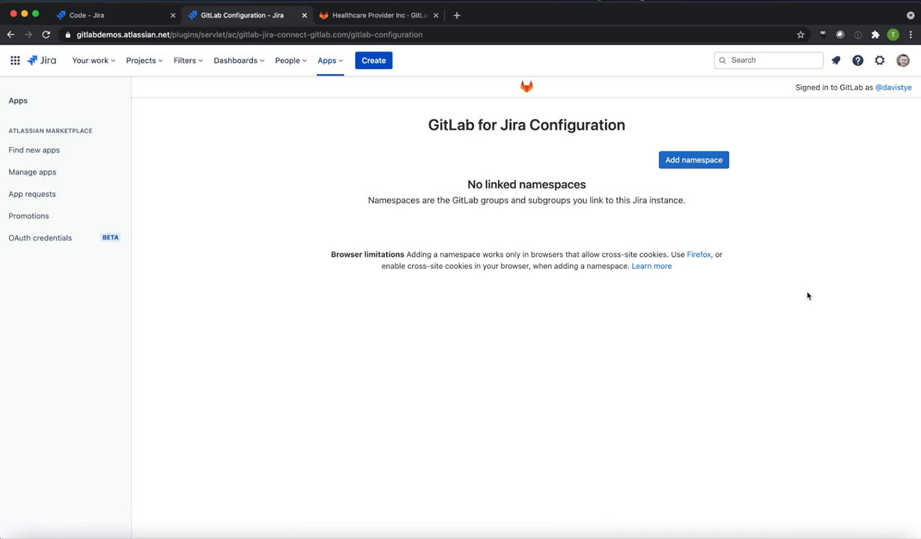
mouse_move(708, 171)
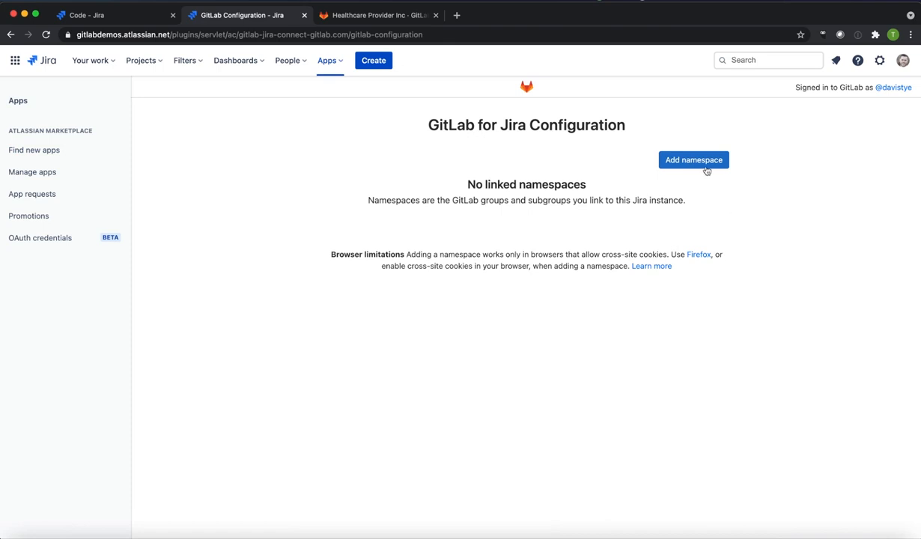
Step: Start Add namespace on the GitLab for Jira configuration, then check the group in GitLab
left_click(693, 160)
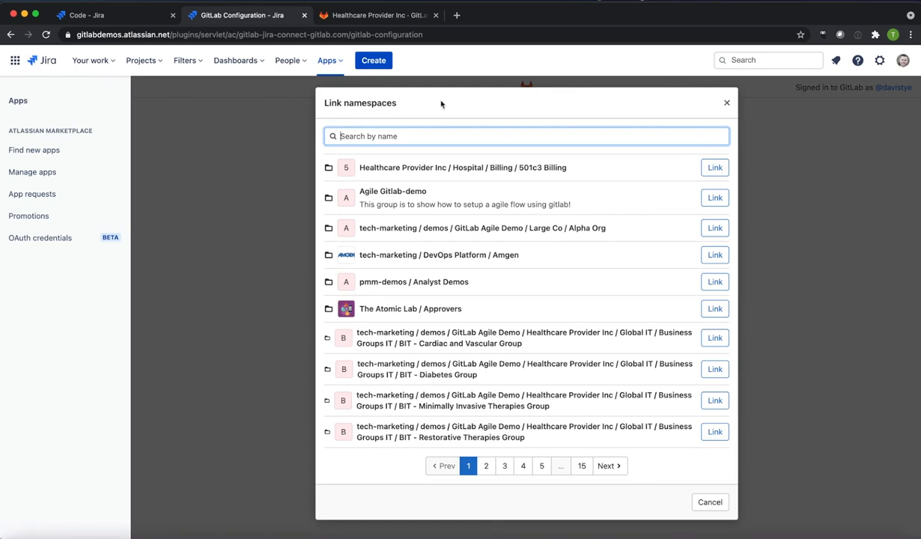
left_click(374, 15)
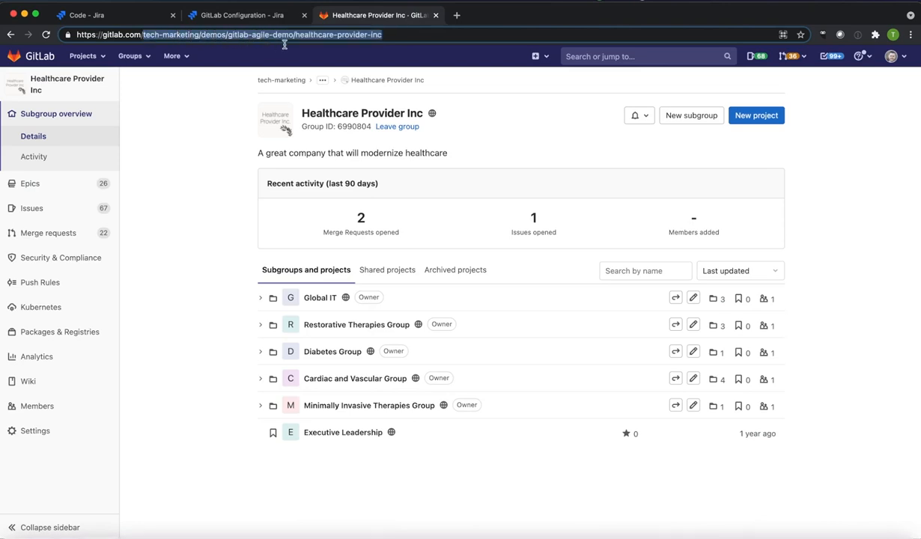
mouse_move(198, 126)
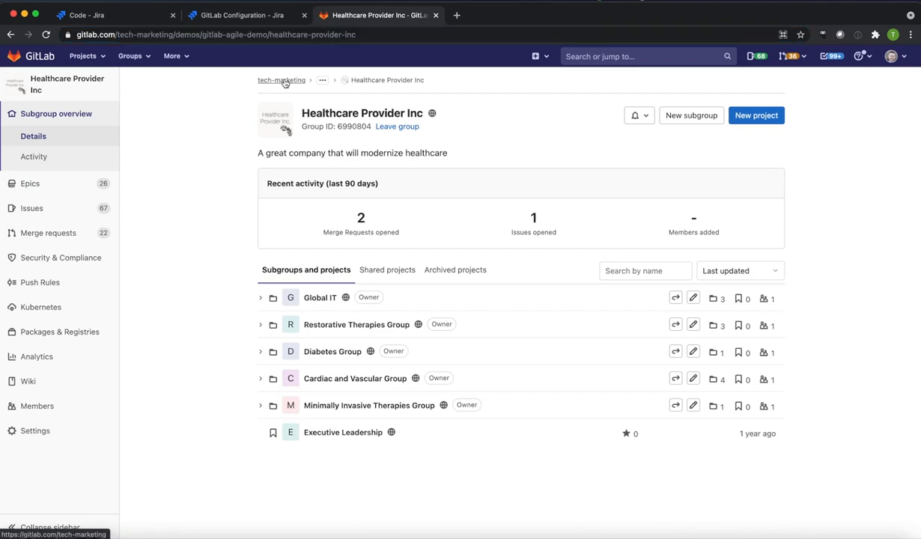
Step: Check the group path tech-marketing/demos/gitlab-agile-demo/healthcare-provider-inc and return to Jira's namespace list
left_click(281, 80)
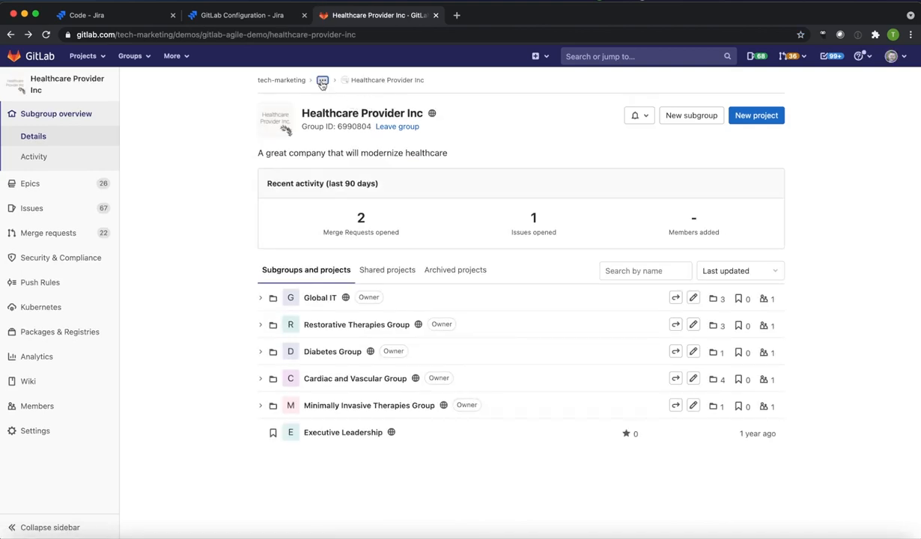
left_click(322, 80)
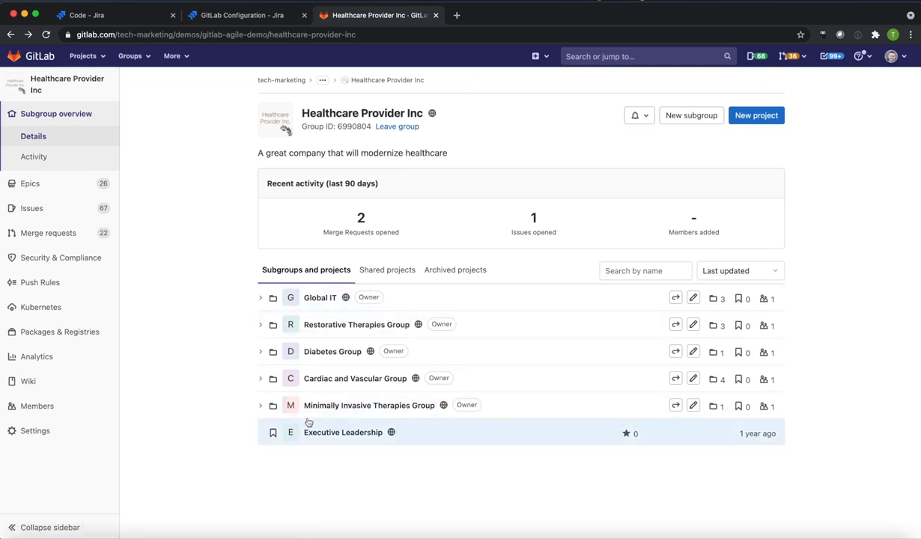
left_click(240, 15)
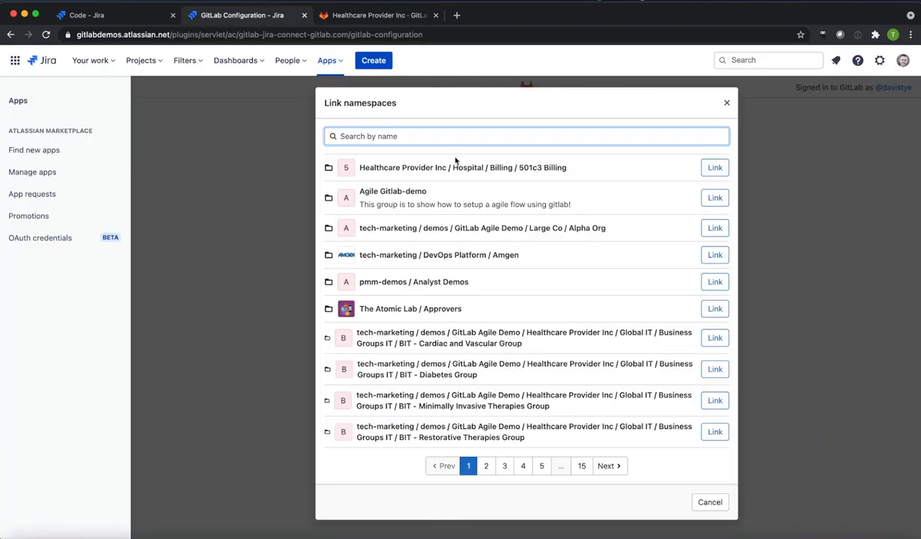
mouse_move(567, 174)
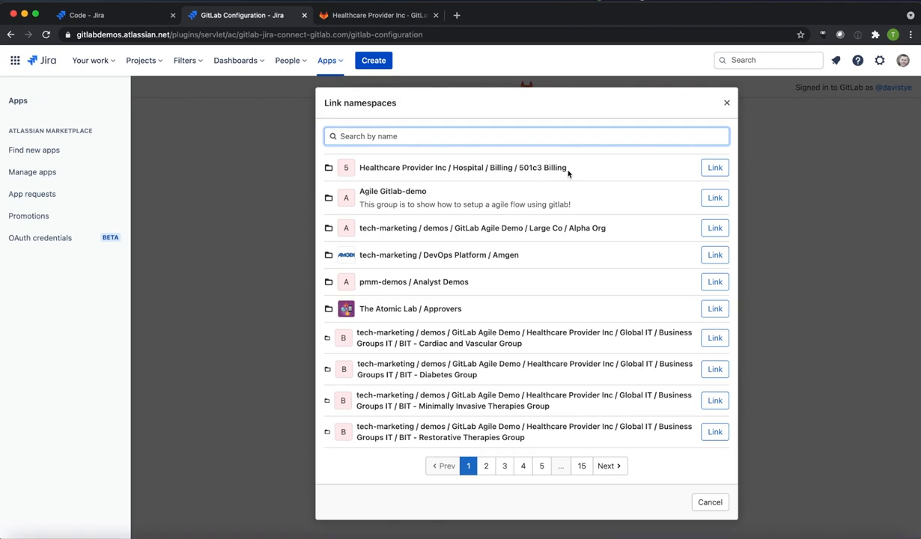
mouse_move(567, 168)
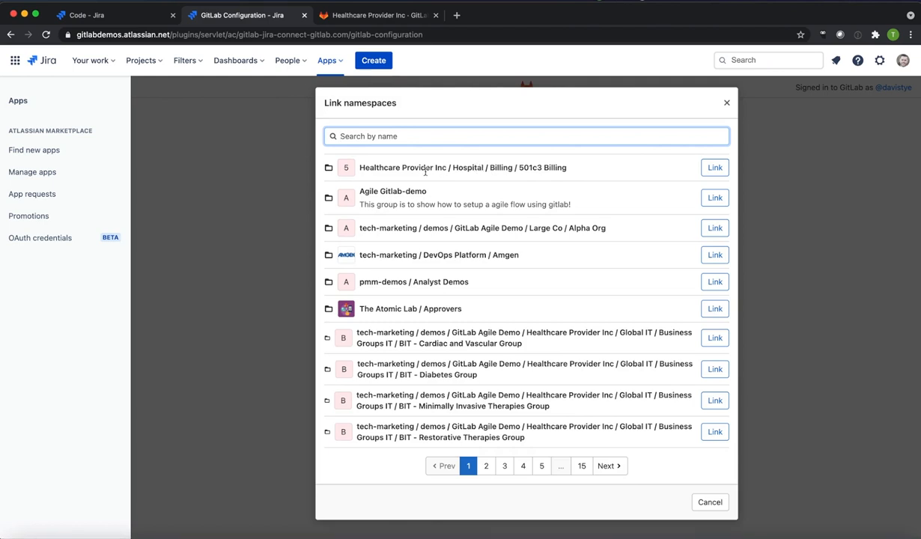
mouse_move(465, 177)
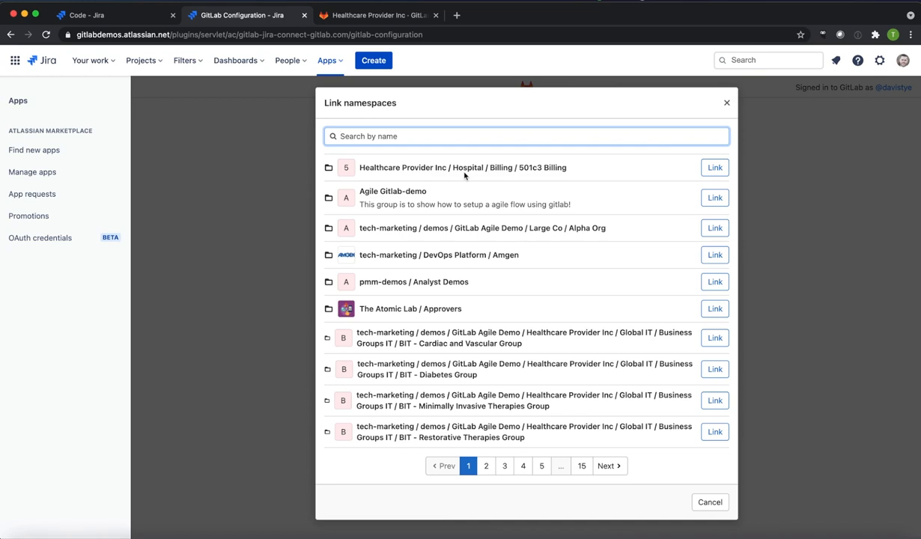
Step: Filter namespaces by 'tech-marketing/demos/GitLab Agile Demo' and page to the Healthcare Provider Inc group
type("tech-marketing/demos/GitLab Agile Demo")
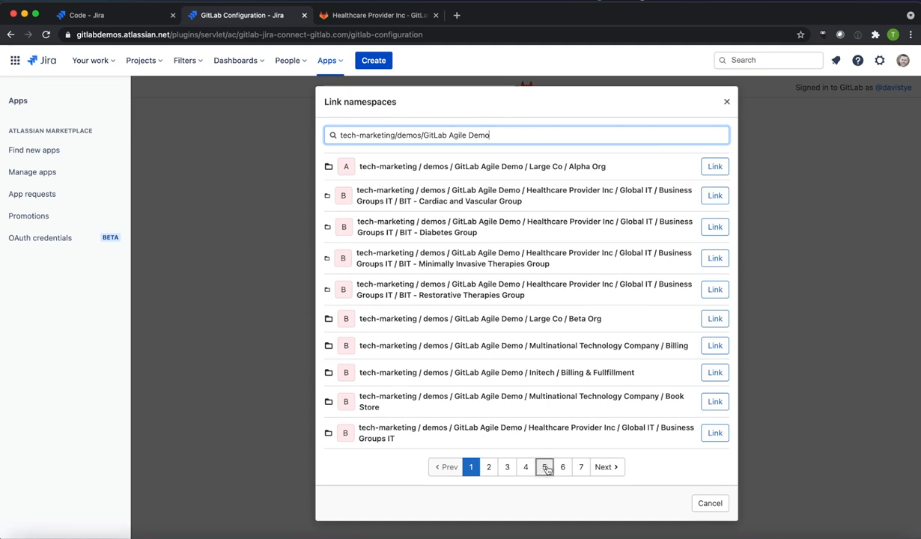
left_click(546, 467)
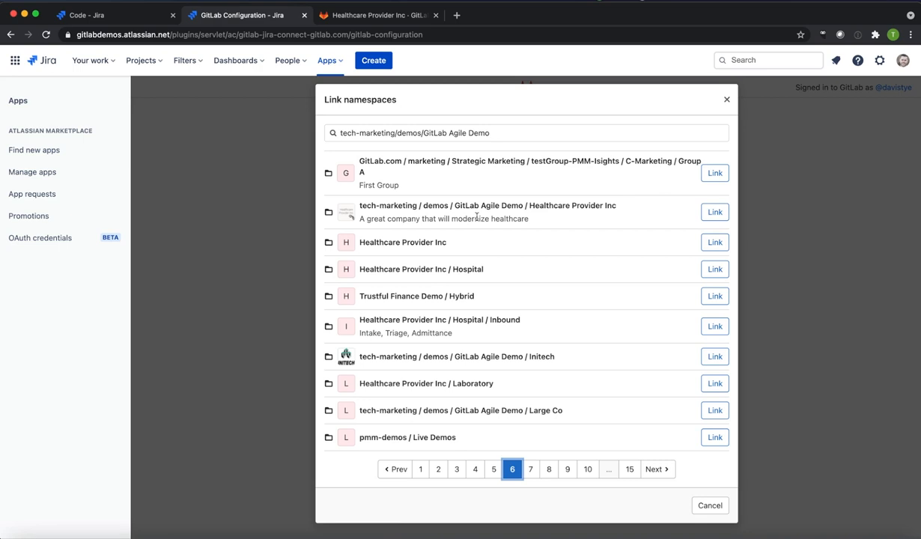
mouse_move(697, 216)
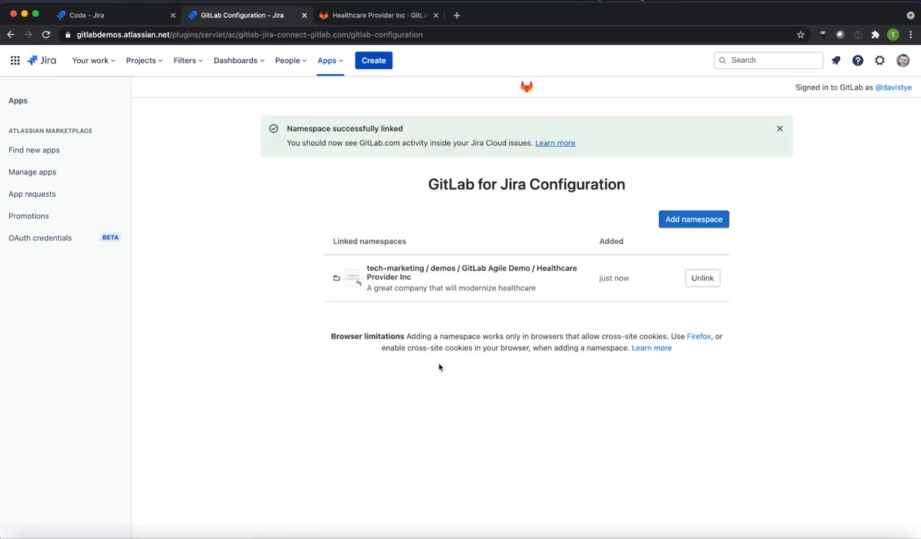
mouse_move(435, 206)
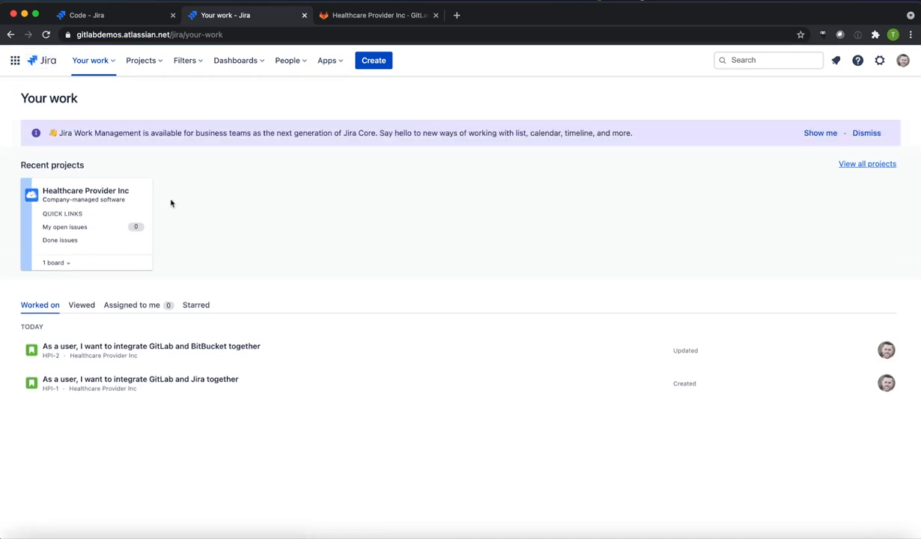
mouse_move(176, 387)
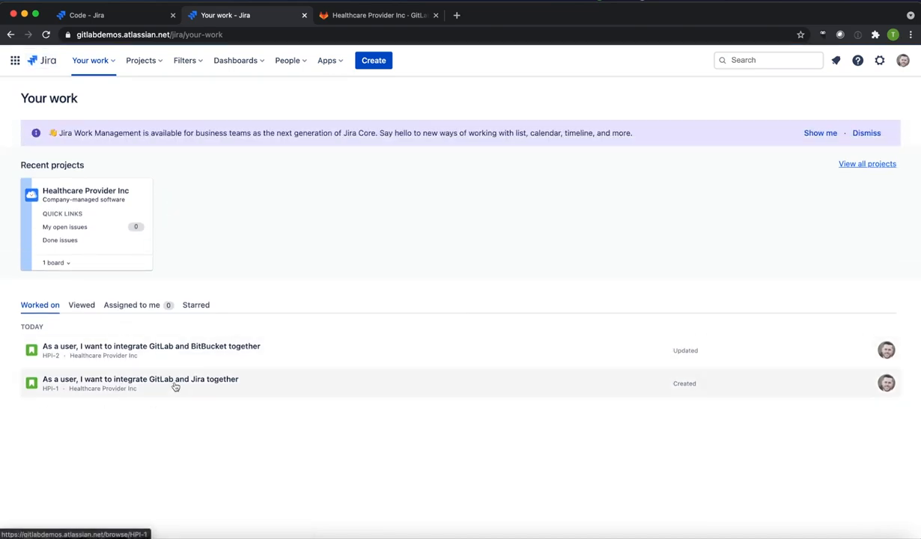
left_click(140, 379)
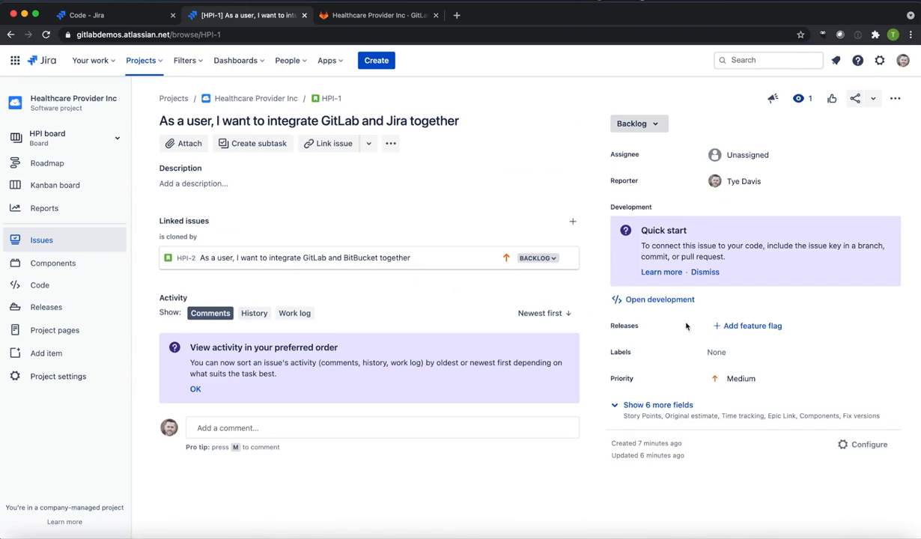
mouse_move(643, 219)
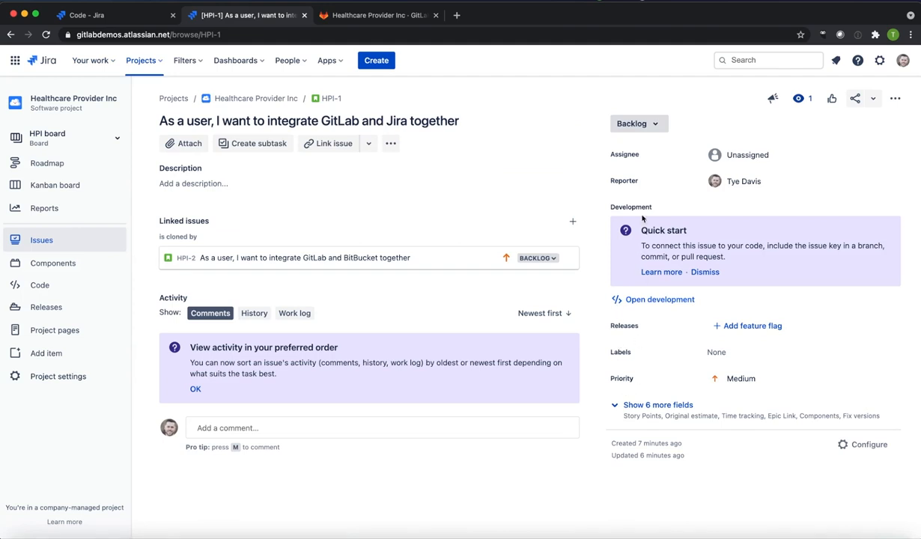
mouse_move(646, 181)
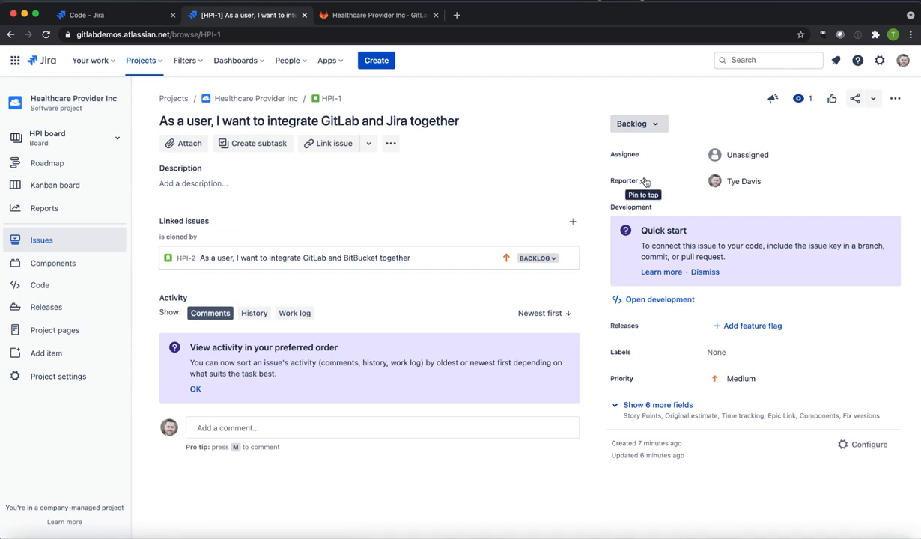
mouse_move(390, 183)
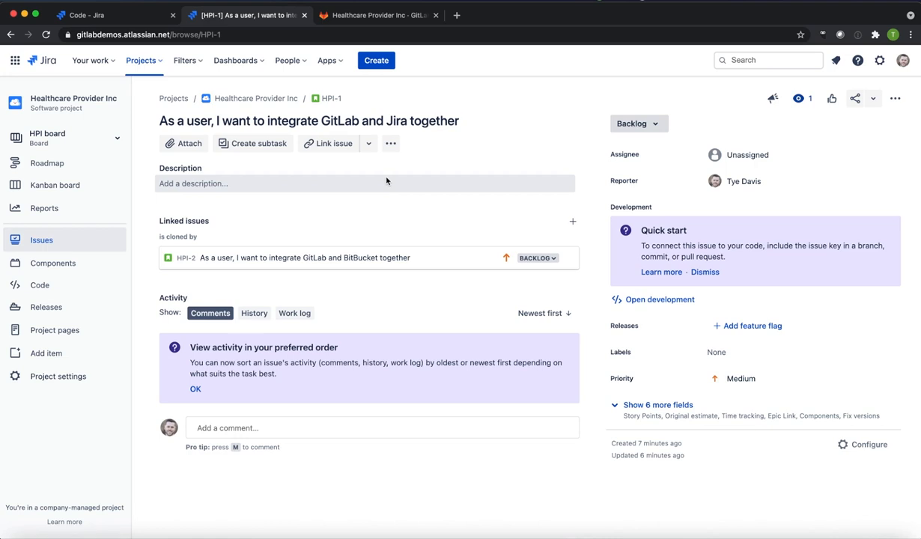
mouse_move(362, 10)
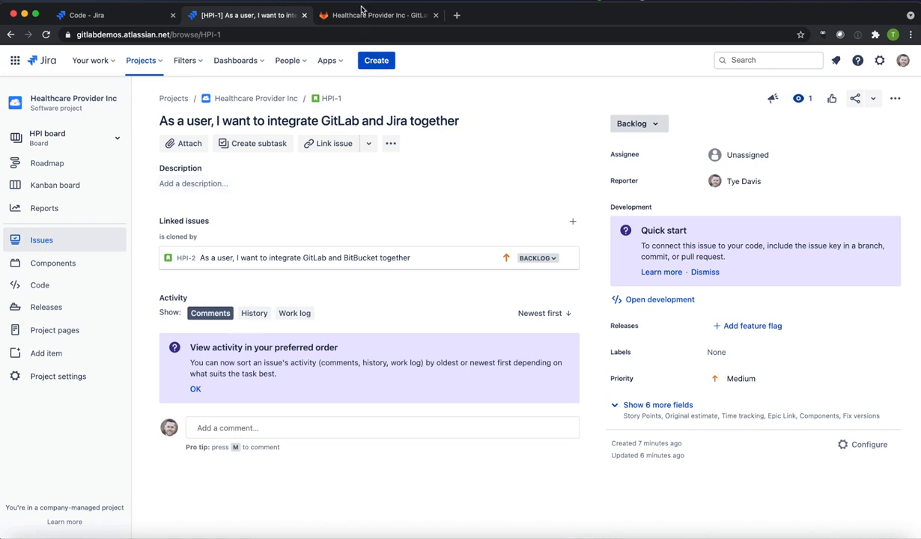
Step: Open server.rb from the Backend Engineering repository in GitLab's Web IDE
left_click(378, 15)
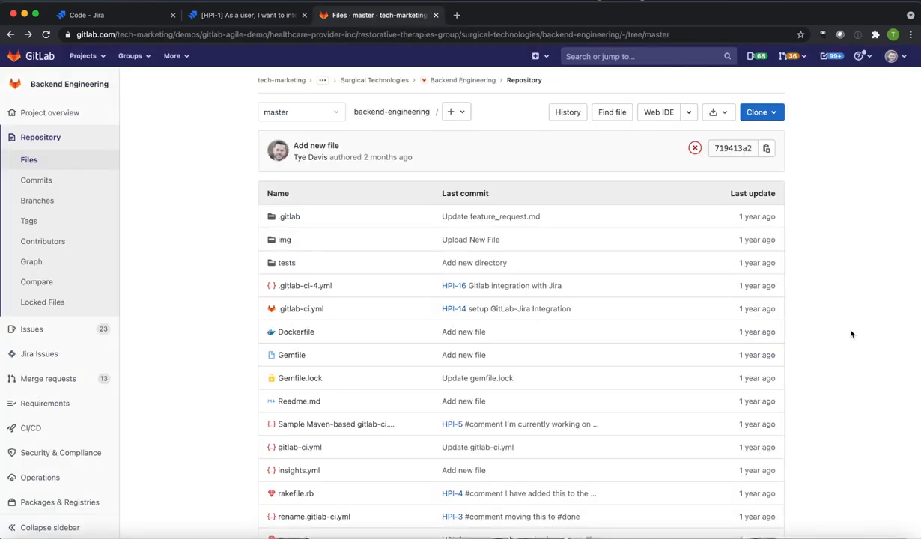
scroll("down", 3)
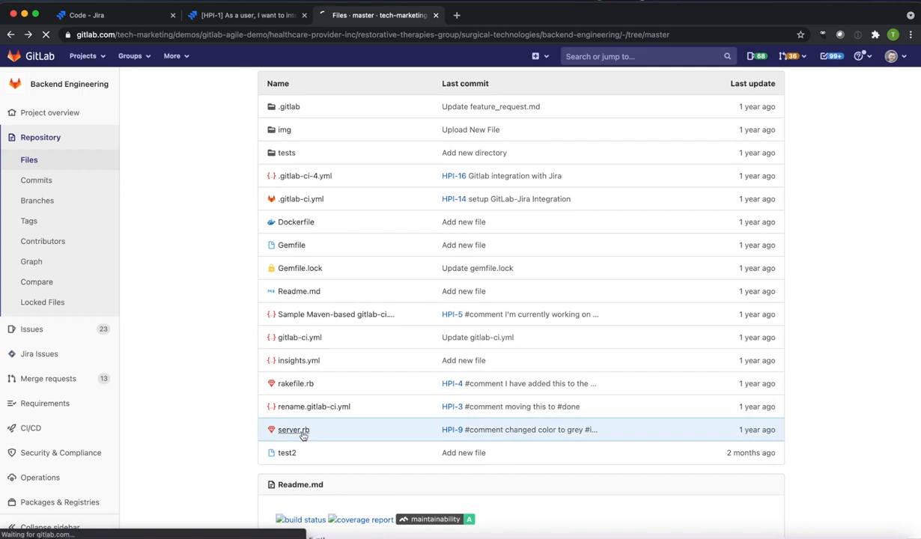
left_click(293, 429)
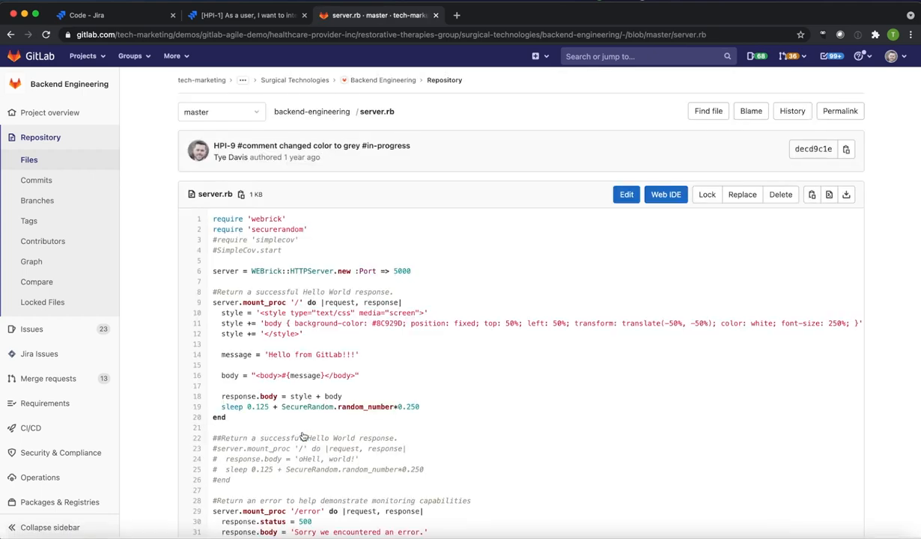
mouse_move(662, 210)
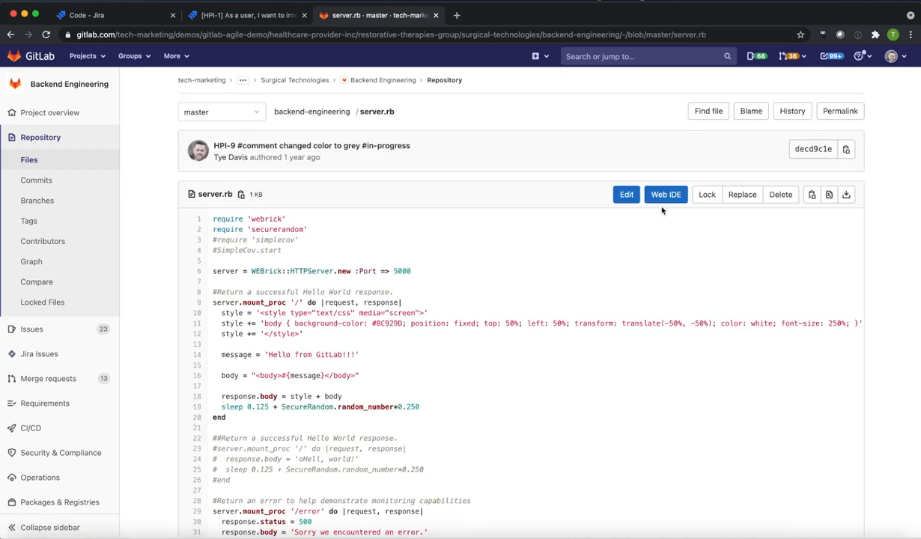
left_click(665, 195)
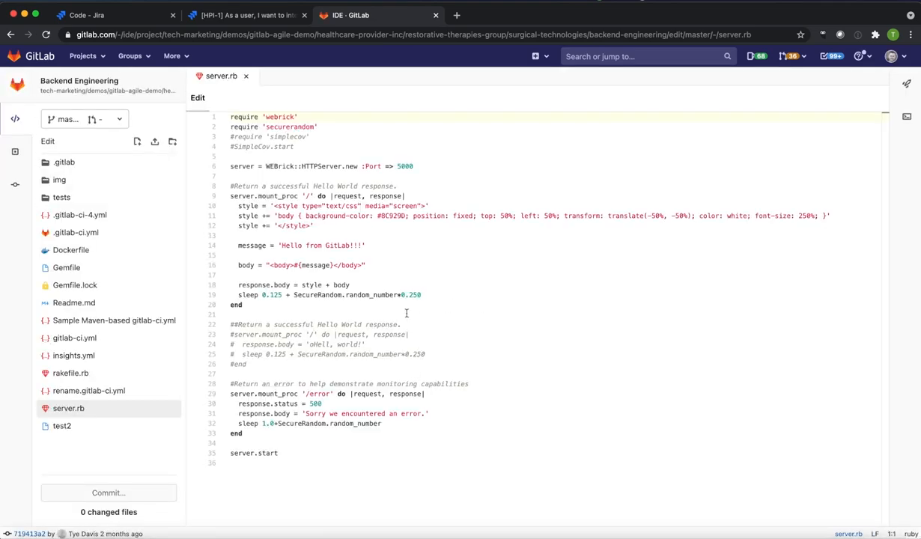
Step: Change the line 11 background colour from #8C929D to #00000 and begin the commit message
double_click(393, 216)
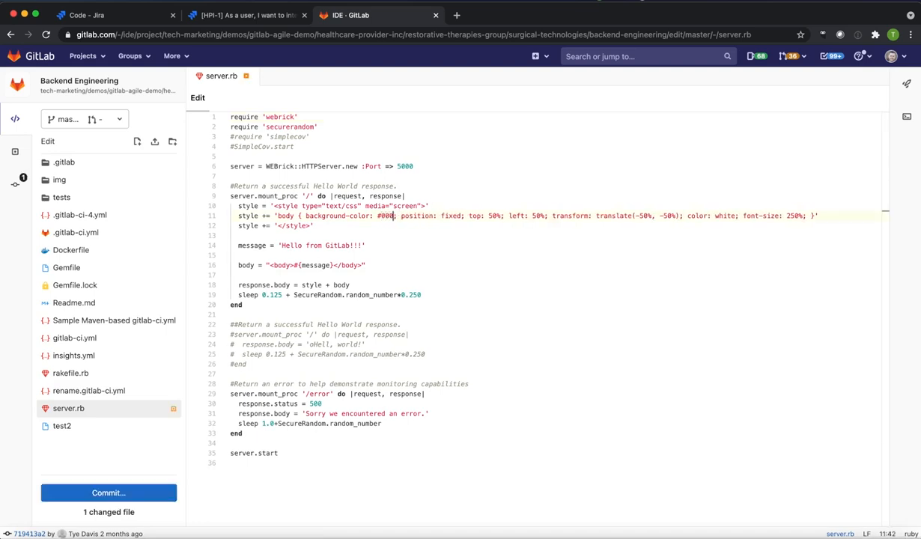
type("000")
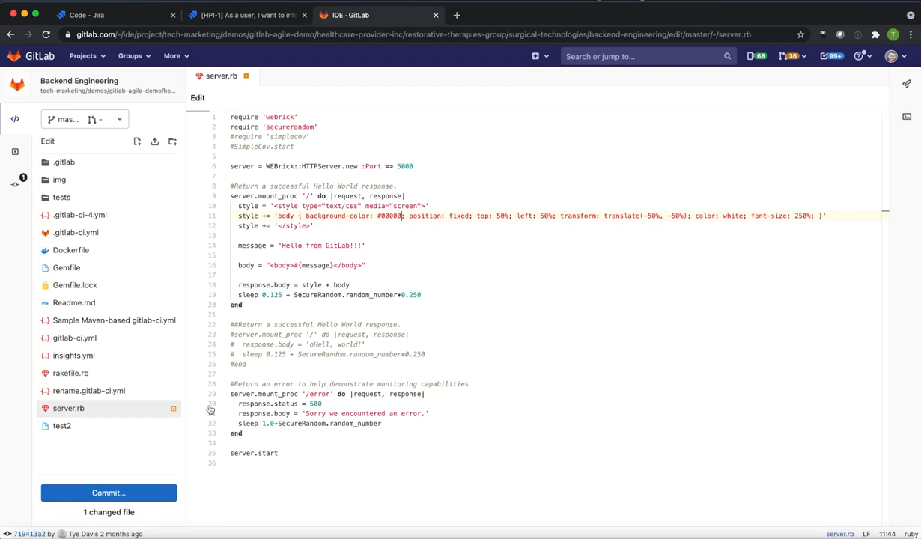
left_click(109, 493)
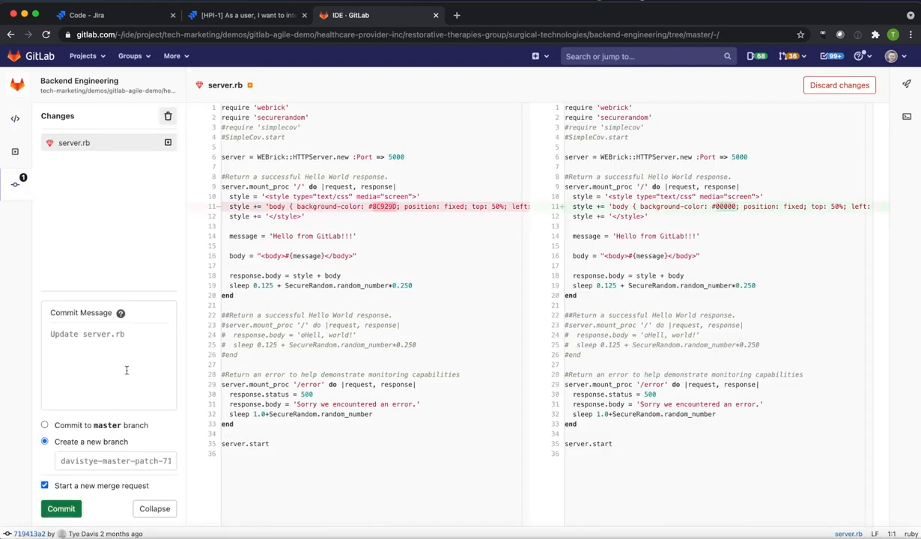
left_click(109, 356)
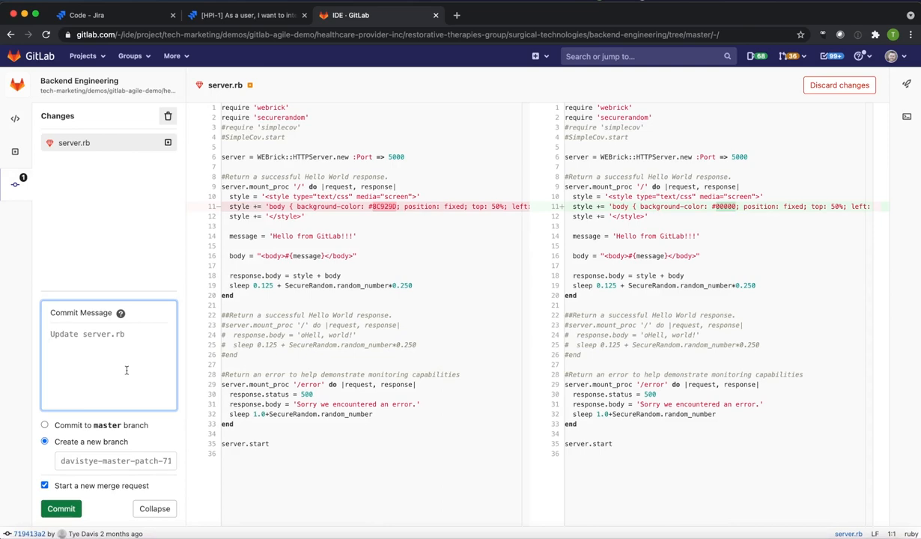
left_click(243, 15)
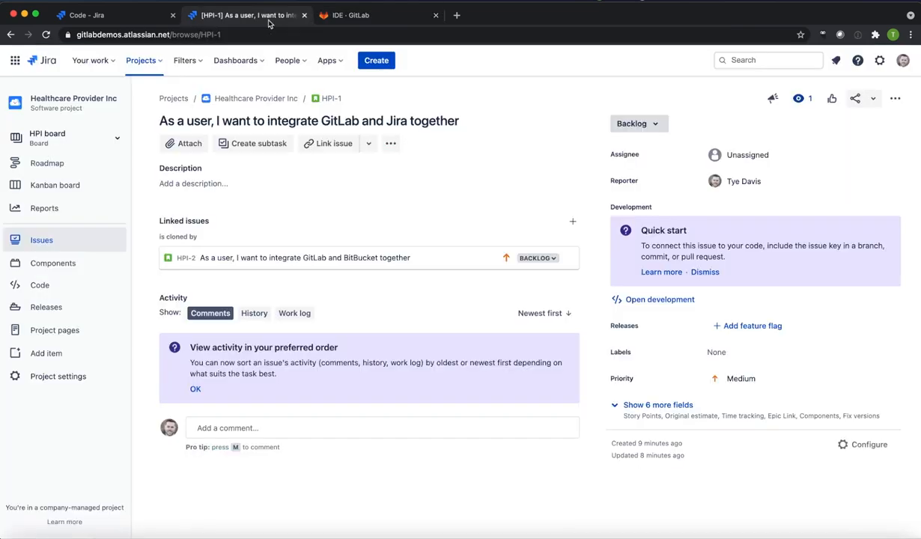
mouse_move(342, 98)
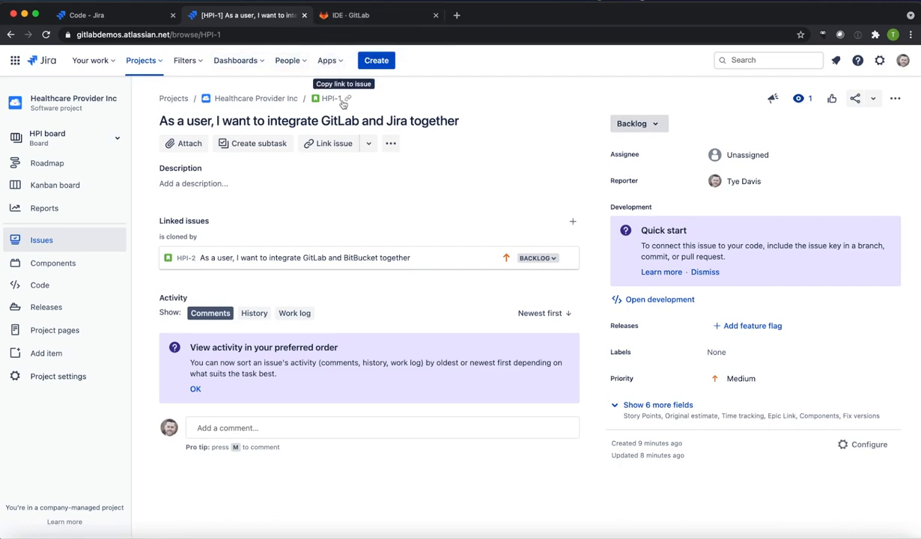
mouse_move(367, 34)
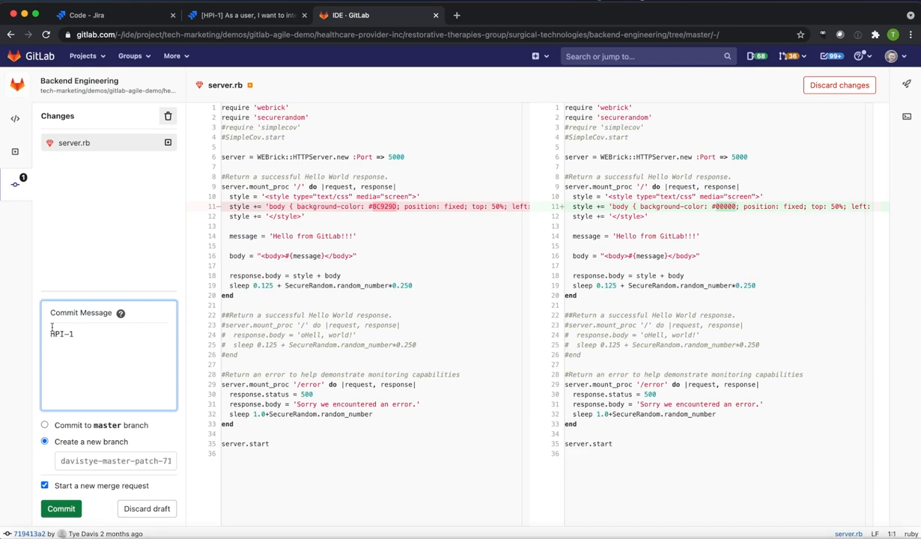
Step: Draft the commit message '#HPI-1 now #in-progr' and check issue HPI-1 in Jira
type("#")
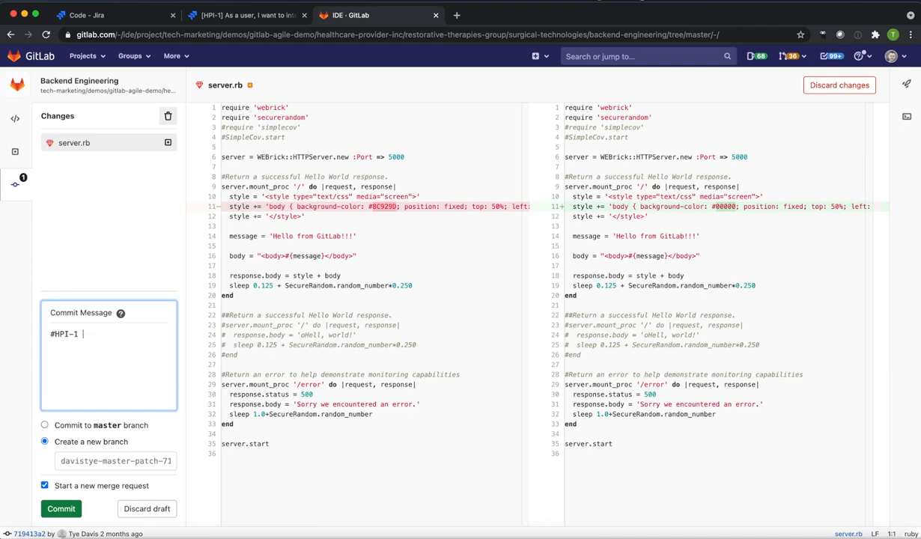
type("now")
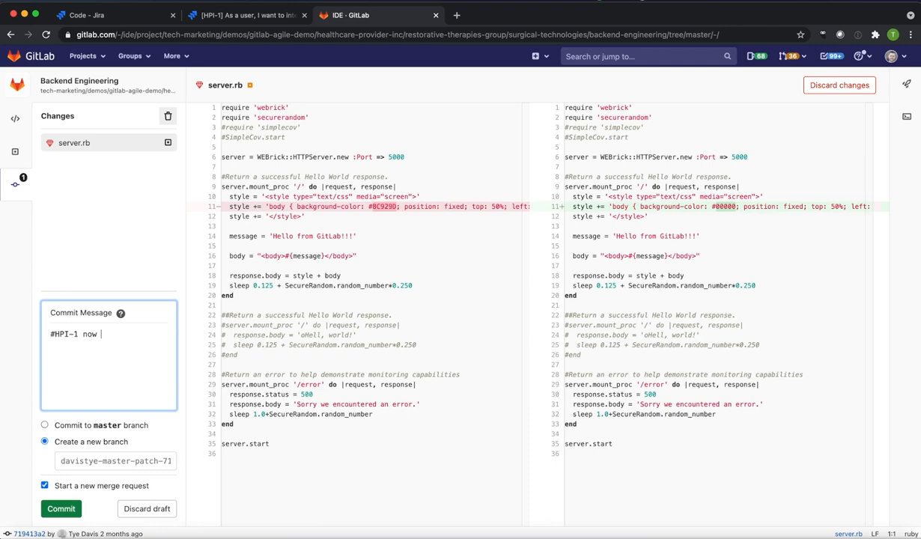
type("#")
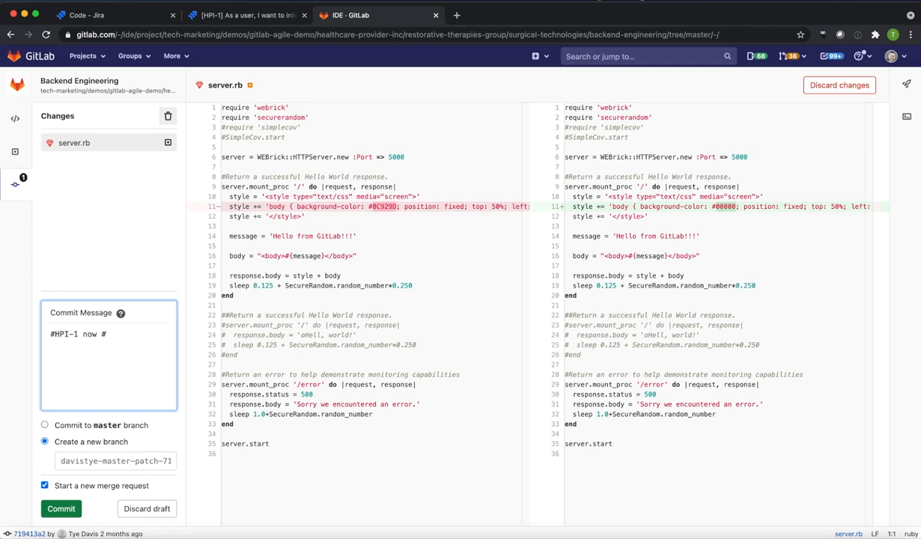
type("in-progr")
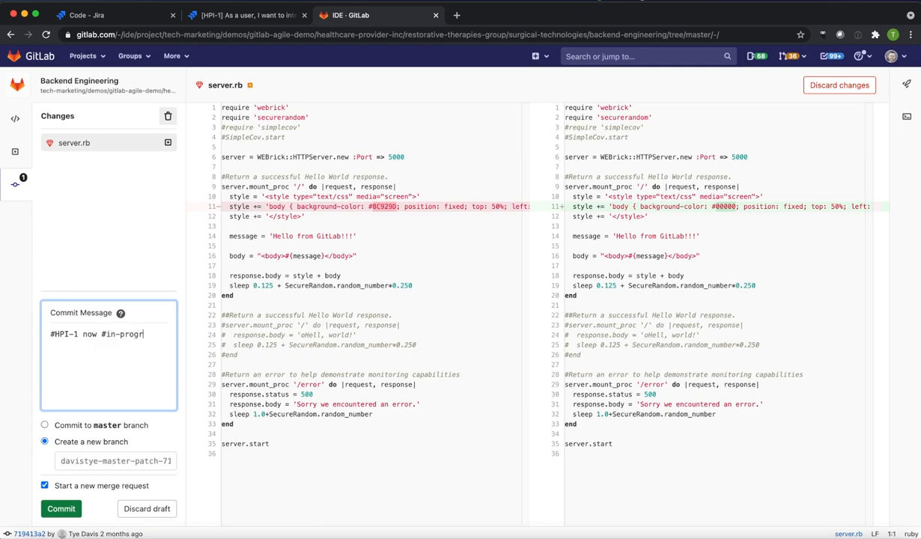
left_click(244, 15)
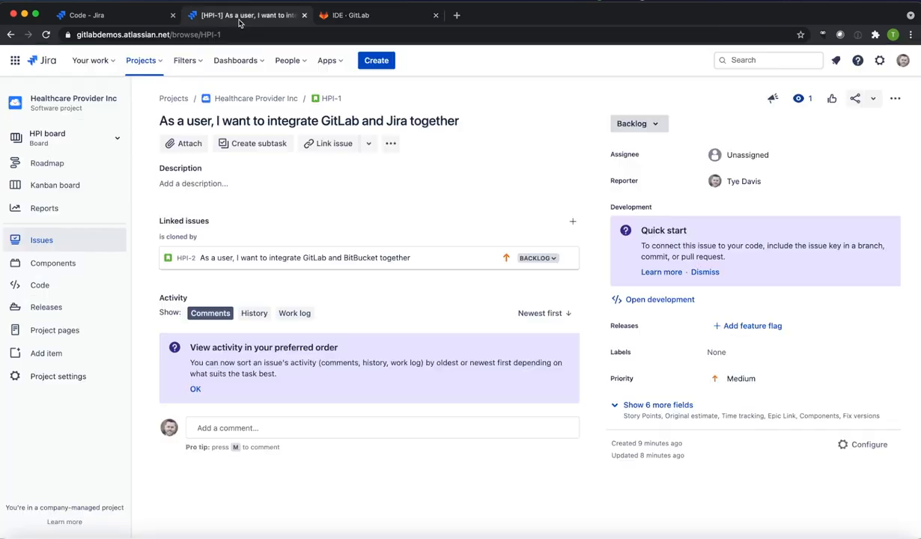
Step: Review HPI-1's status options, leave it in Backlog, and return to the Web IDE commit
left_click(636, 123)
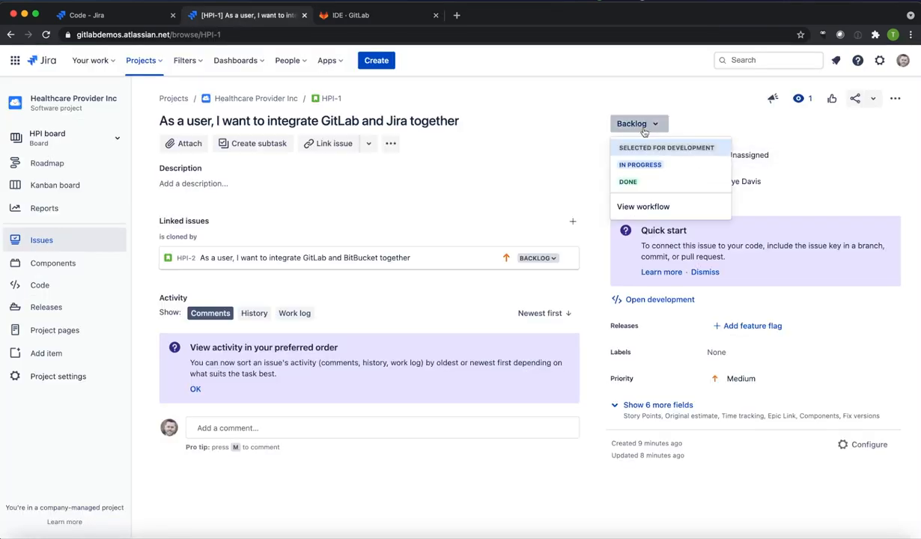
mouse_move(641, 165)
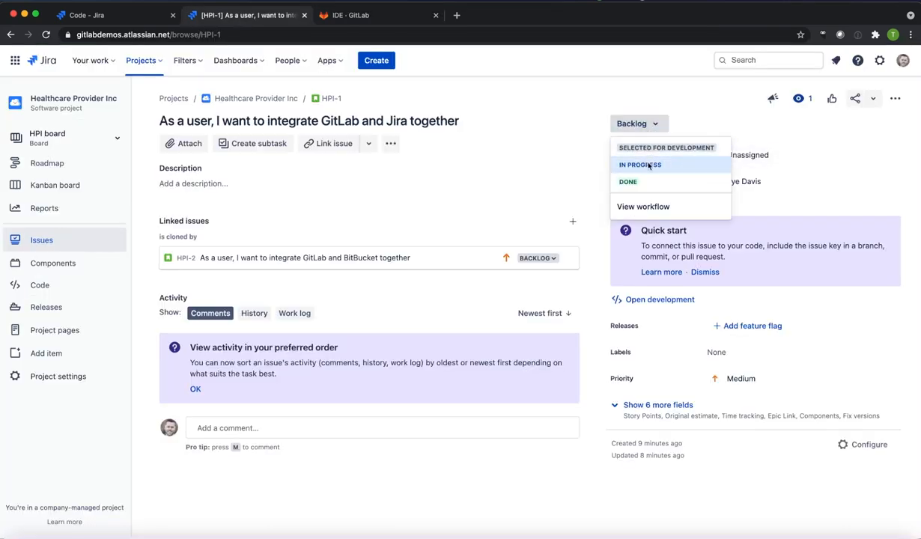
left_click(639, 123)
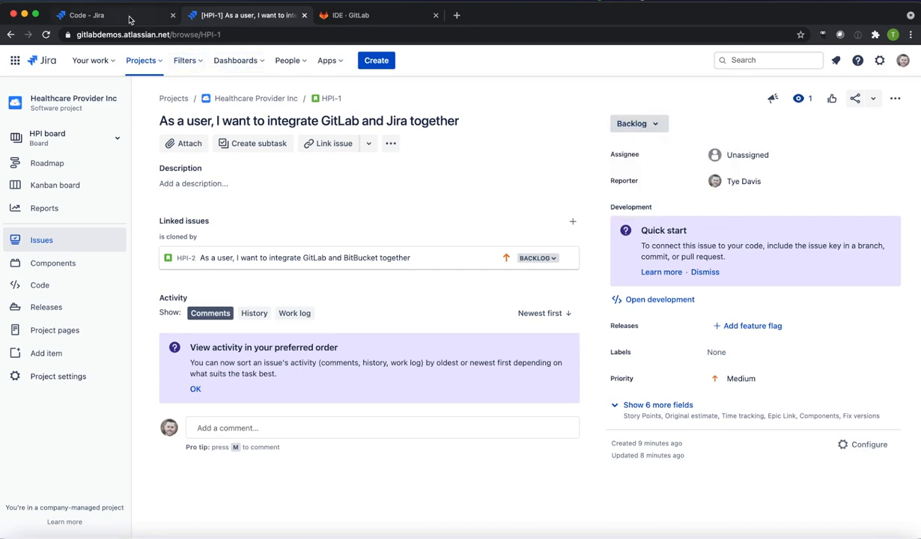
left_click(352, 15)
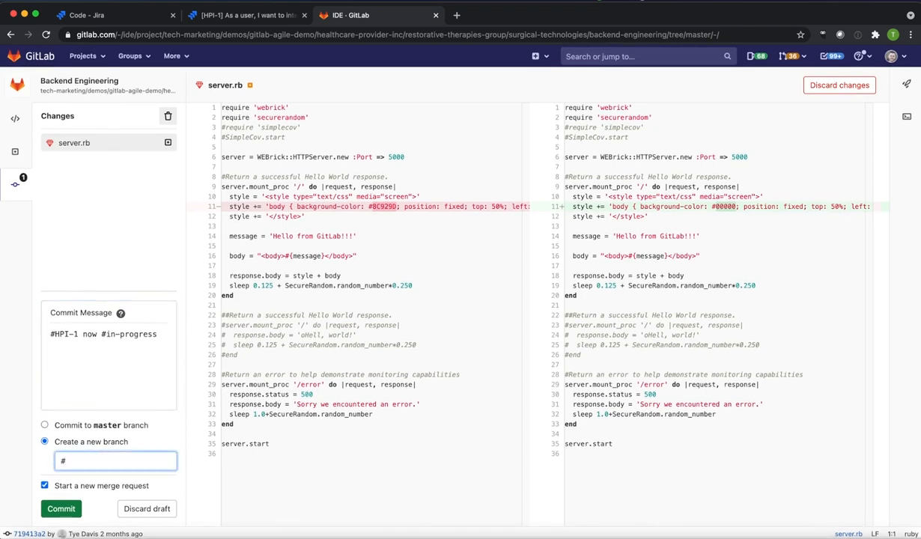
Step: Name the new branch '#hpi-1-jira-gitlab' and commit the server.rb change with a merge request
type("hpi-")
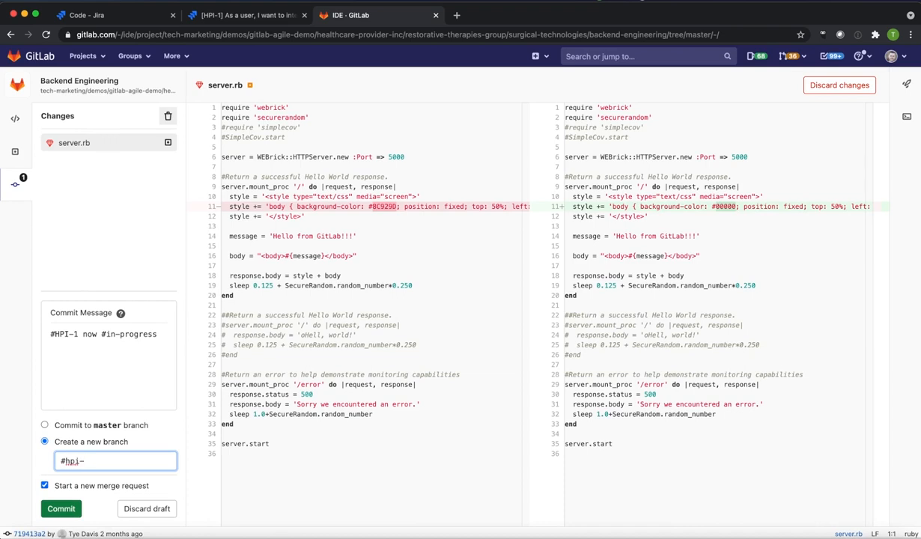
key("Backspace")
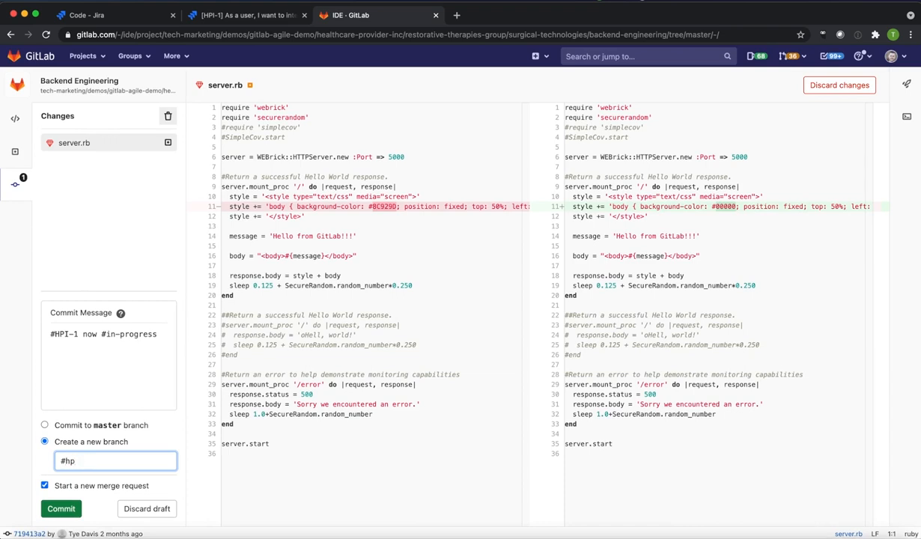
type("i-1")
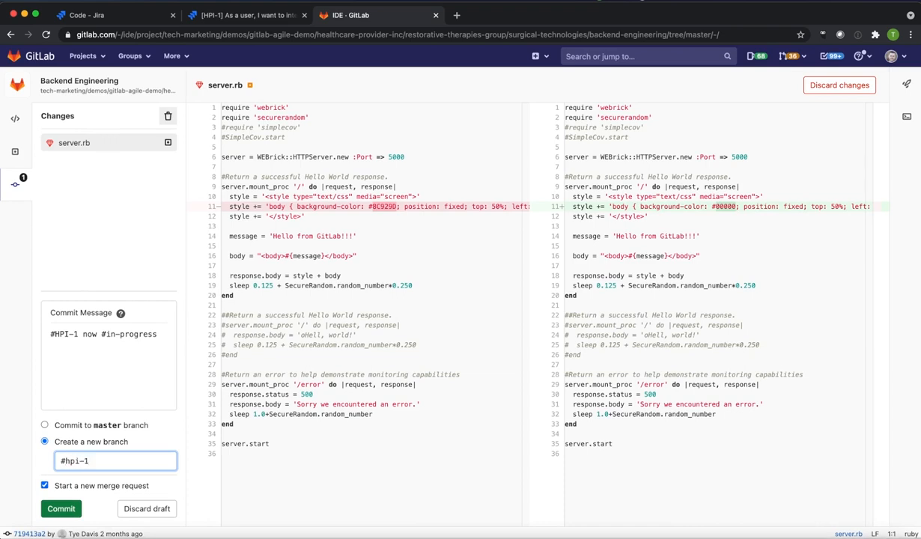
type("-")
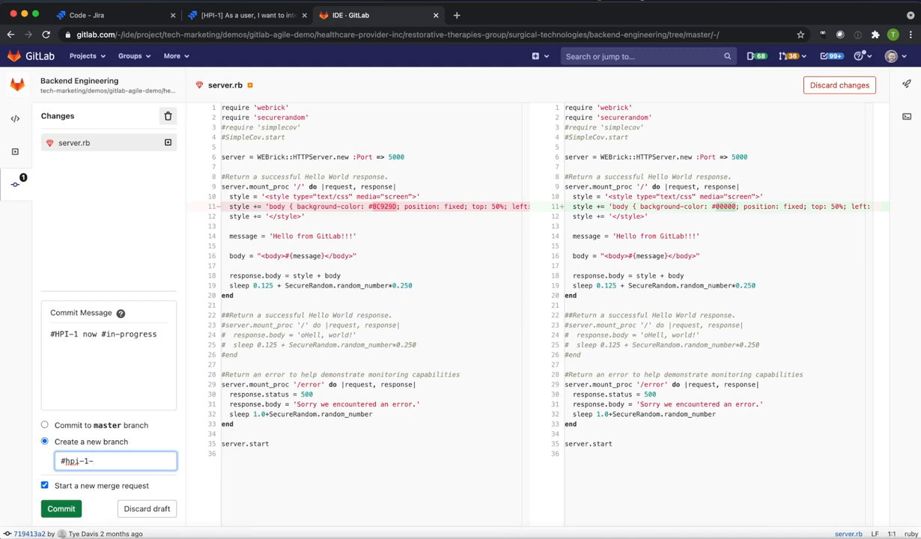
type("jira-")
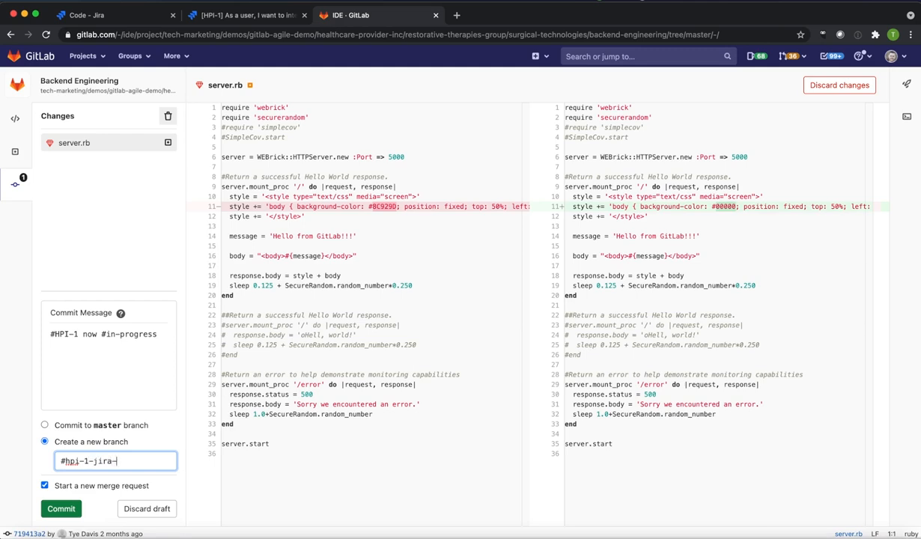
type("gitlab")
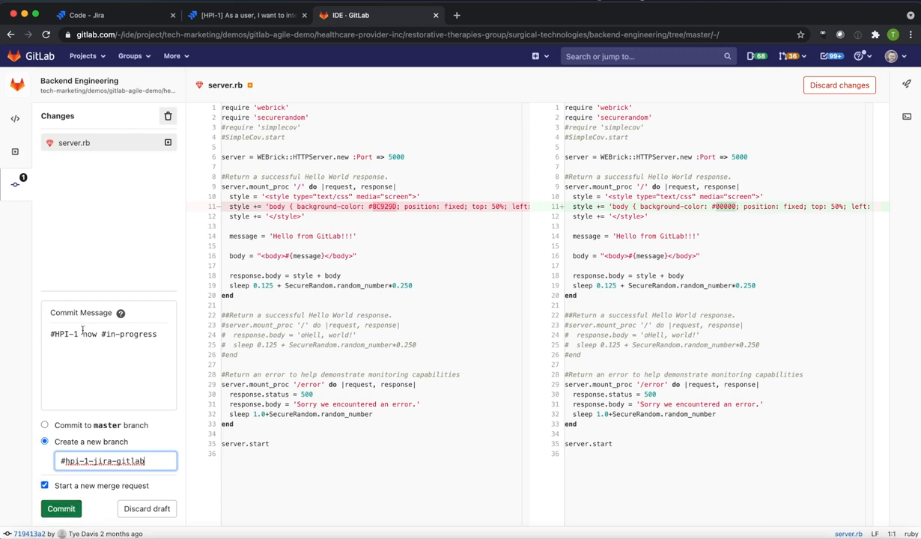
left_click(60, 508)
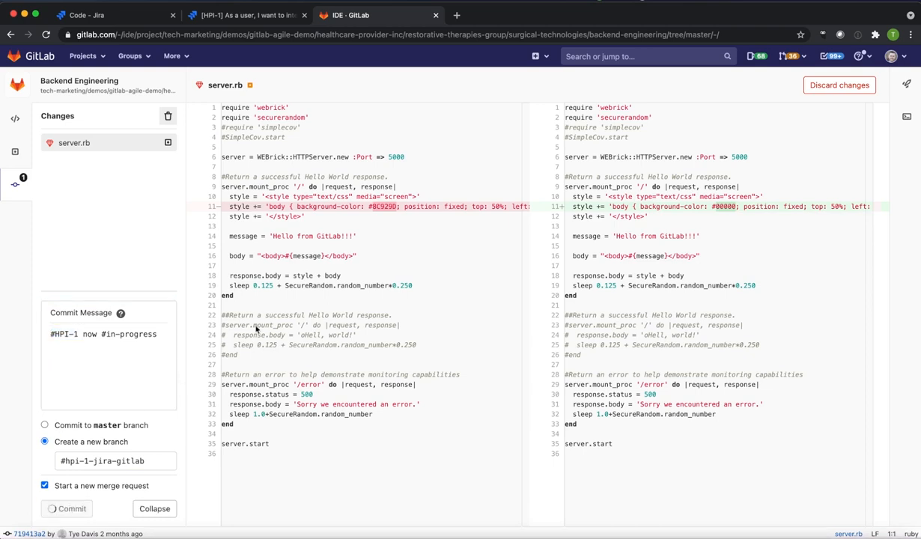
Step: Extend the merge request title with ' - this is something we need done'
left_click(71, 509)
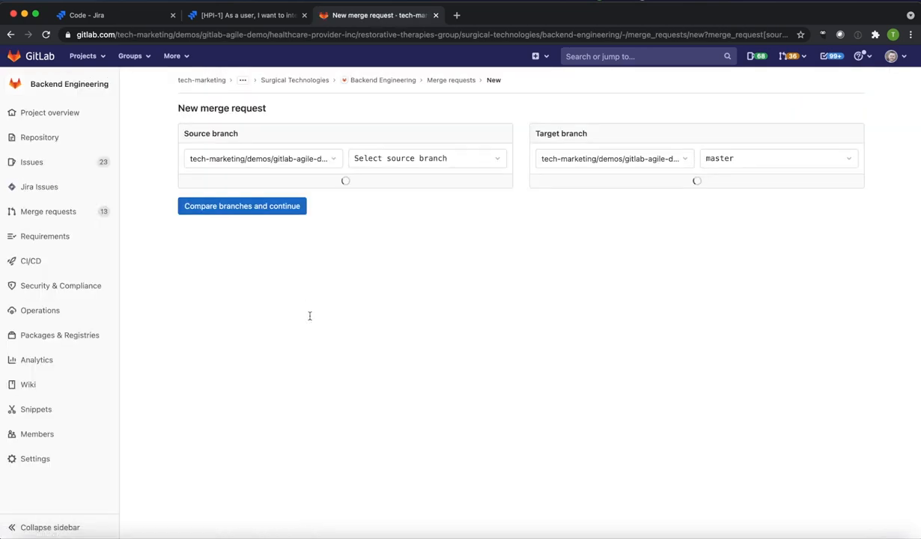
mouse_move(314, 314)
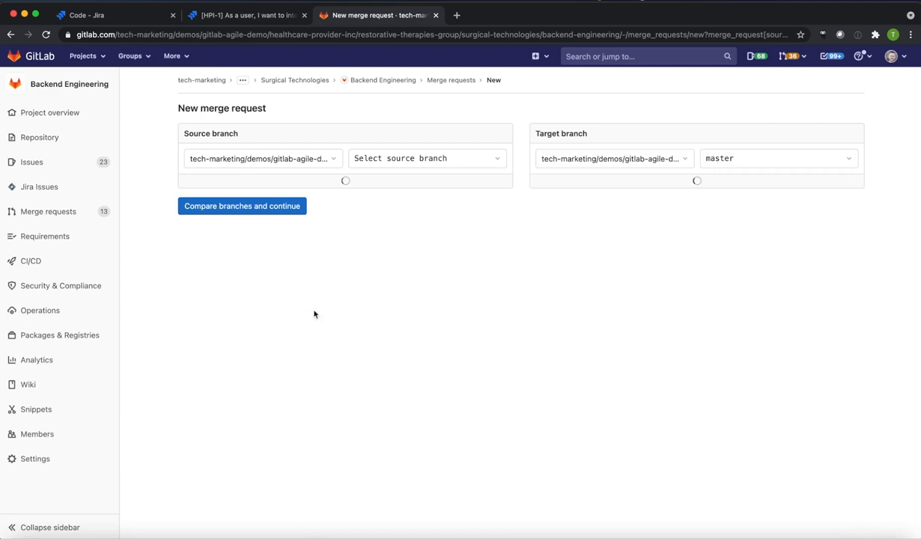
left_click(242, 206)
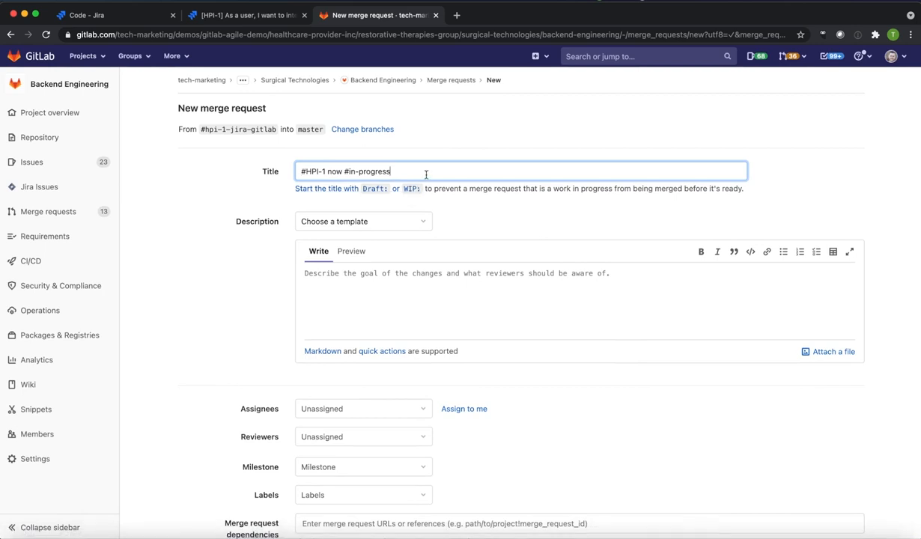
type("- this i")
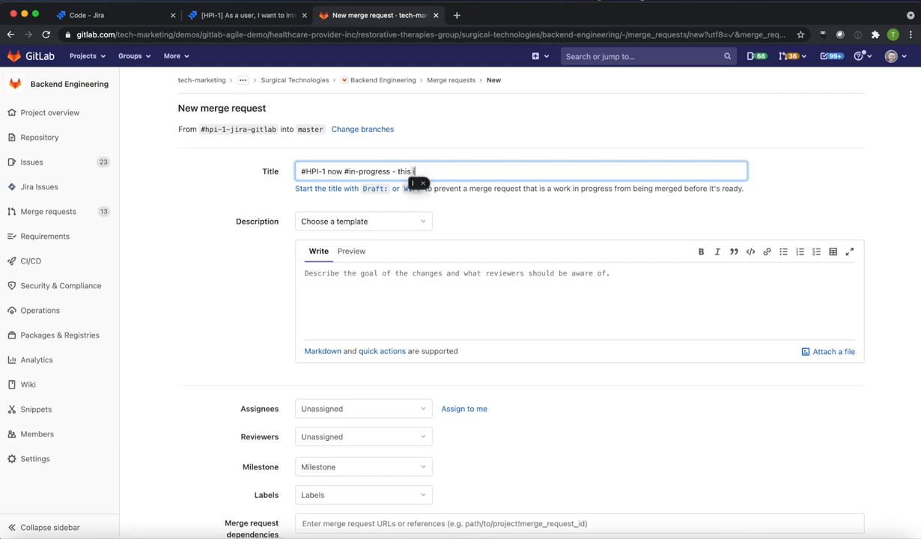
type("s something")
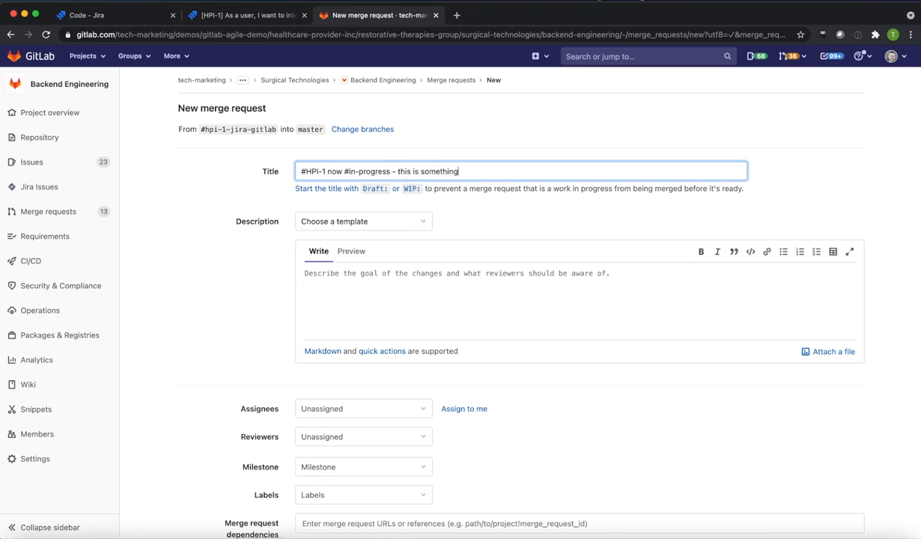
type("we need do")
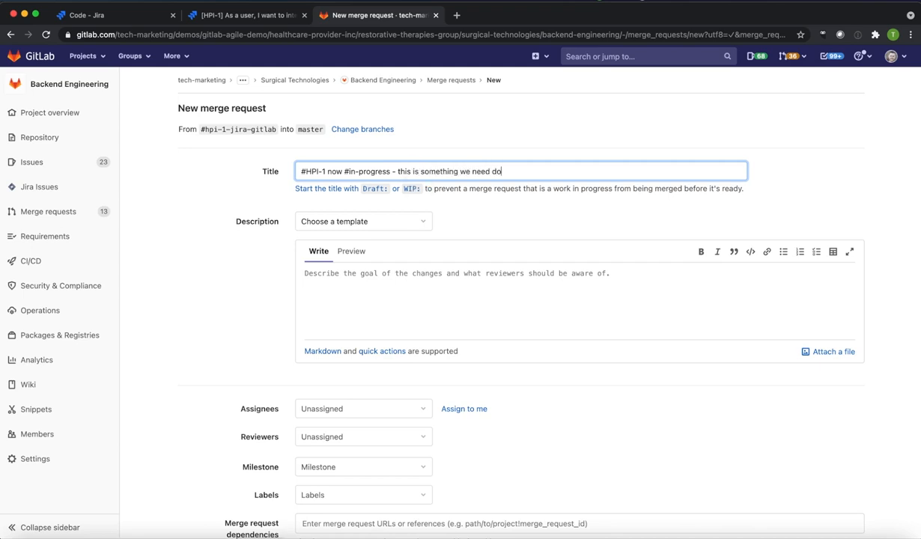
type("n")
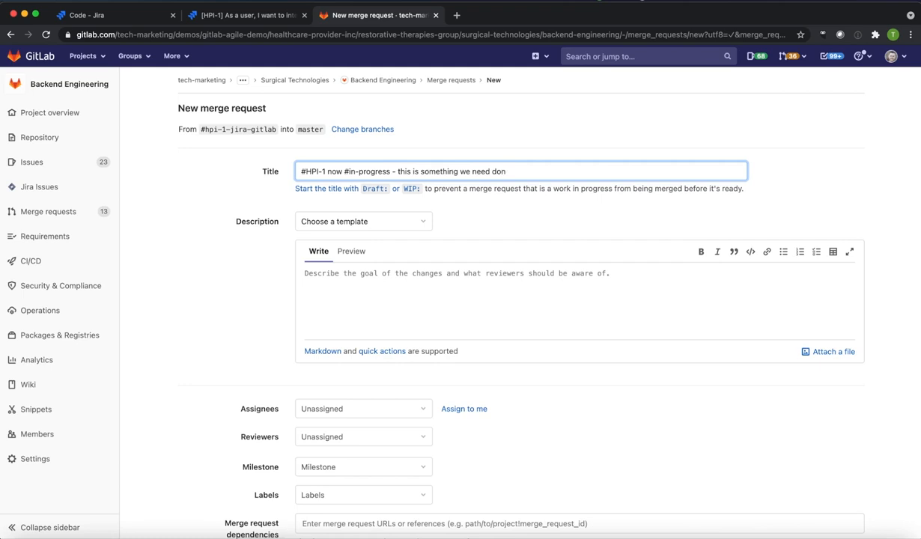
type("e")
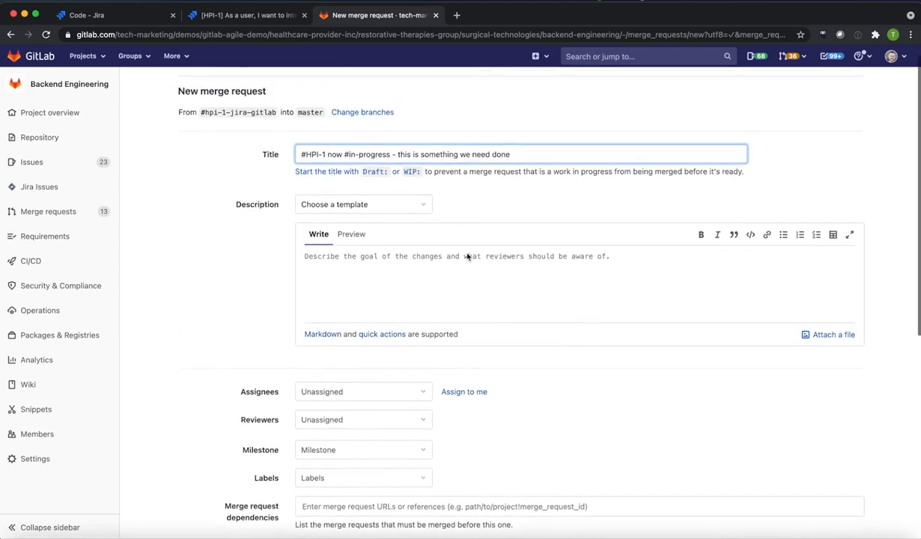
Step: Assign the merge request to myself and create it
scroll("down", 3)
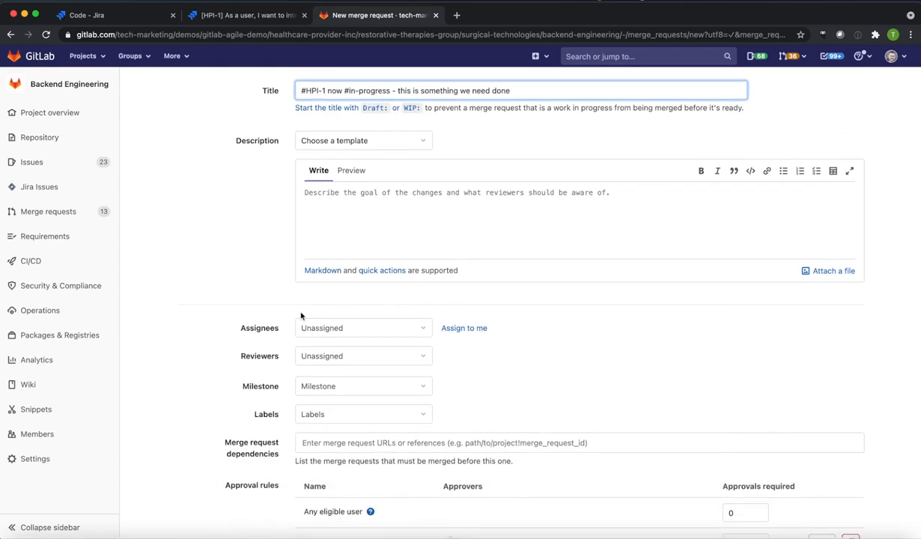
left_click(463, 328)
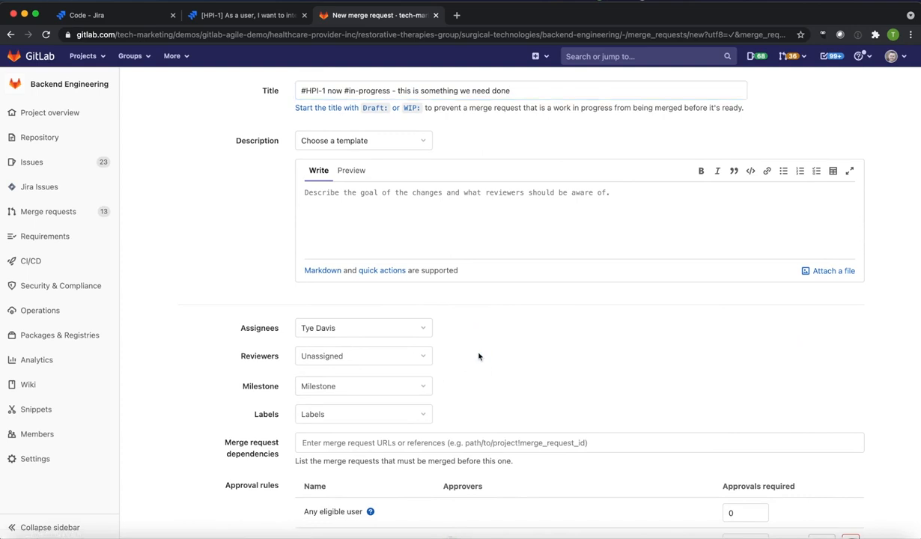
scroll("down", 3)
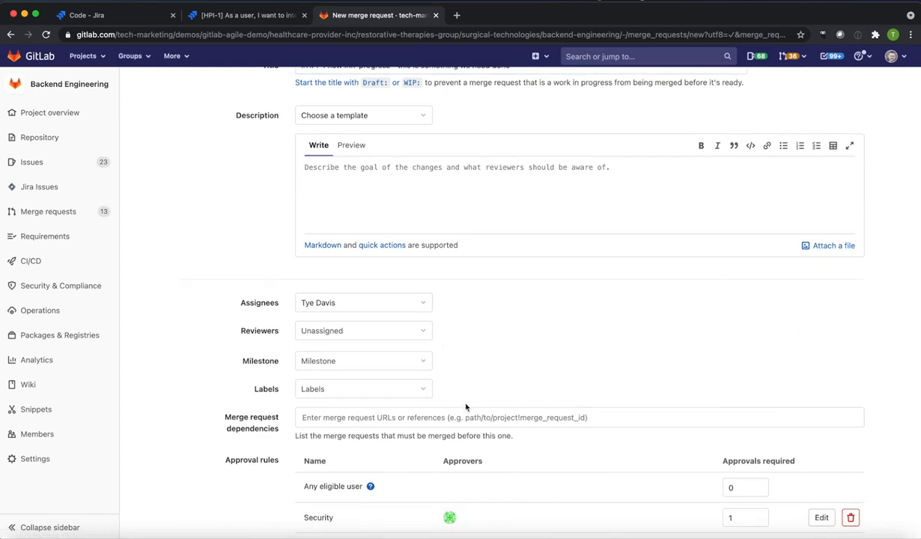
scroll("down", 3)
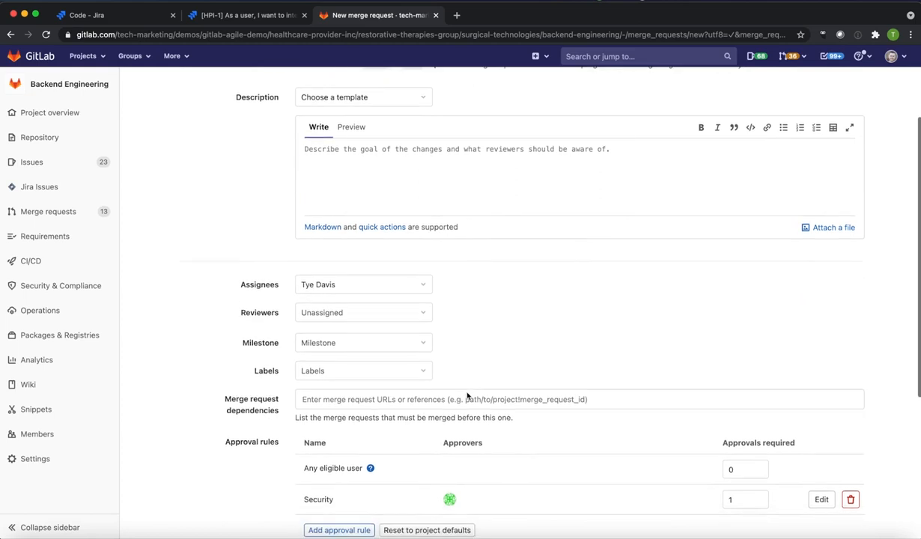
scroll("down", 3)
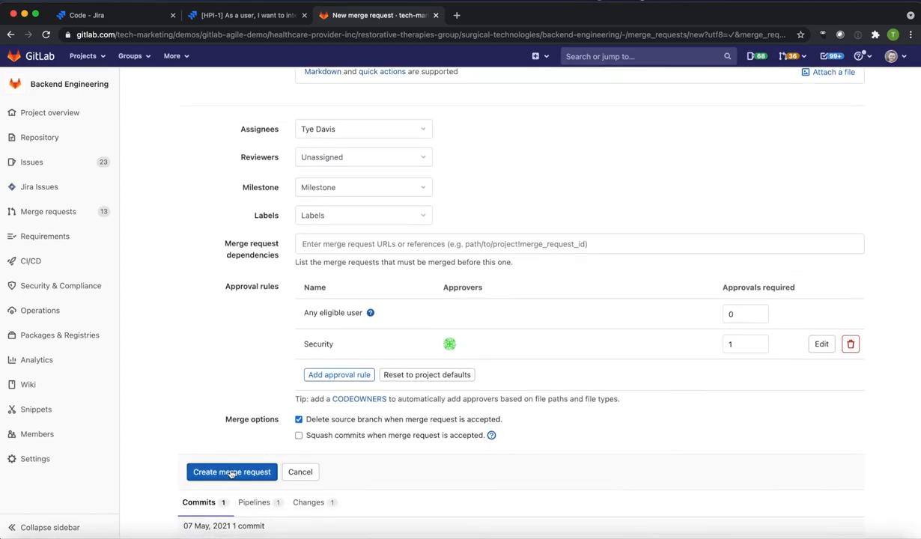
left_click(231, 471)
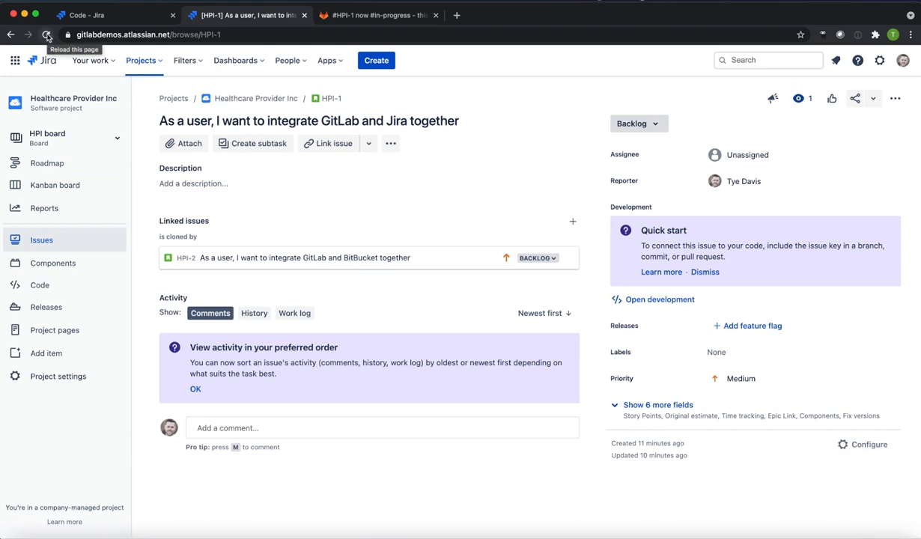
Step: Refresh HPI-1, reveal its remaining fields and list its linked commit '#HPI-1 now #in-progress'
left_click(47, 34)
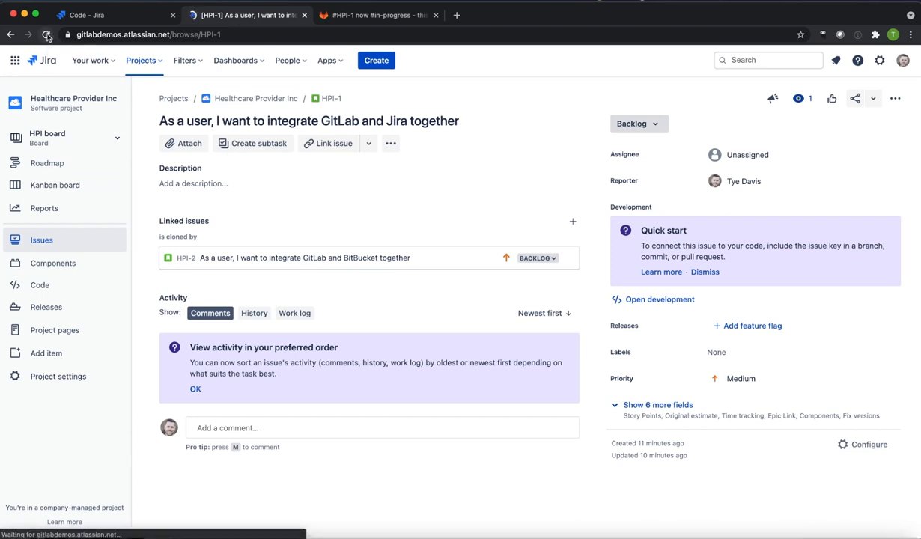
left_click(47, 35)
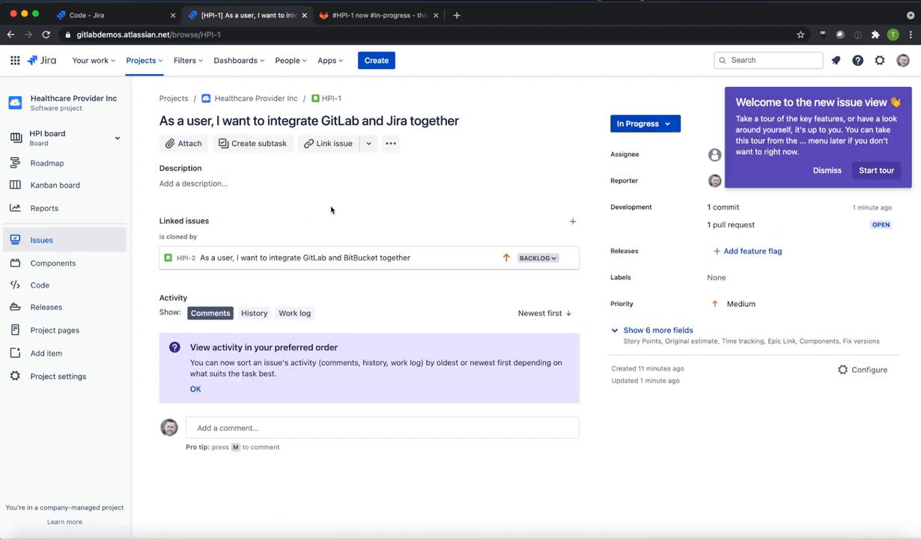
mouse_move(657, 329)
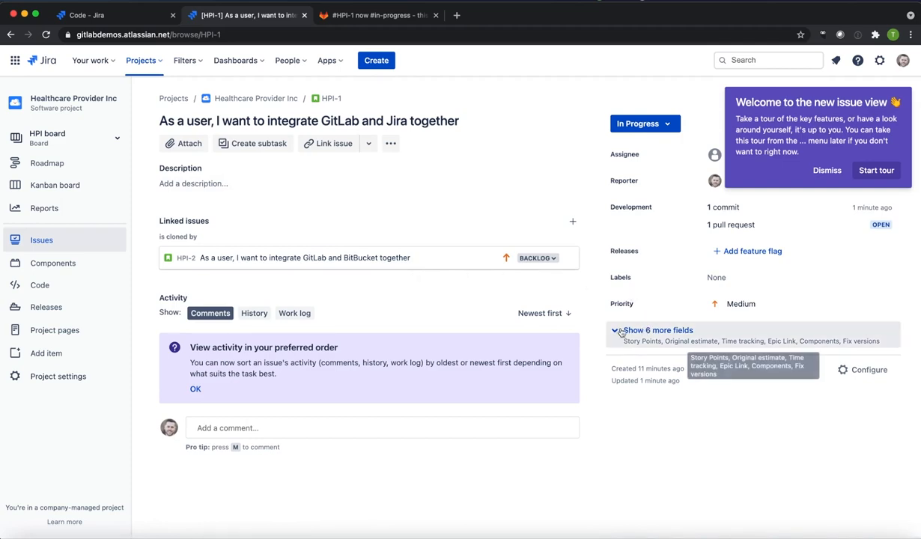
left_click(657, 329)
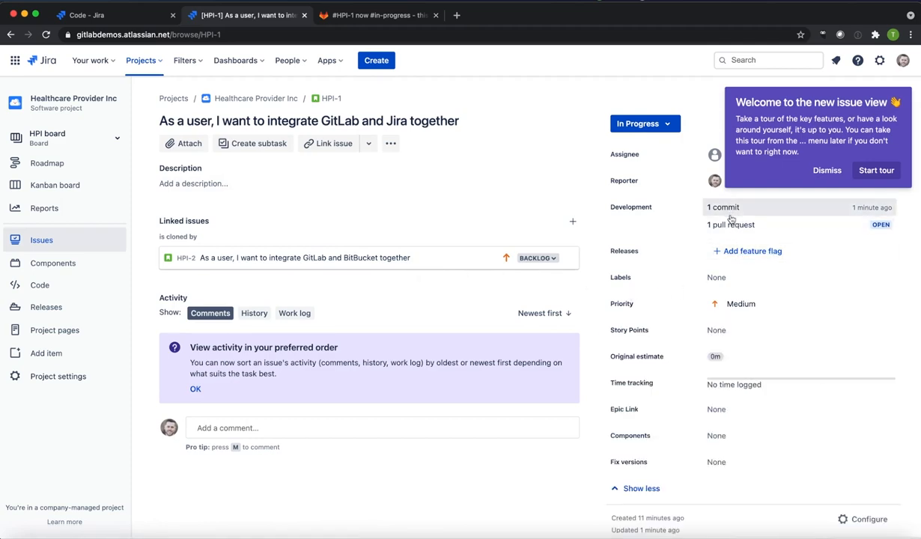
left_click(723, 206)
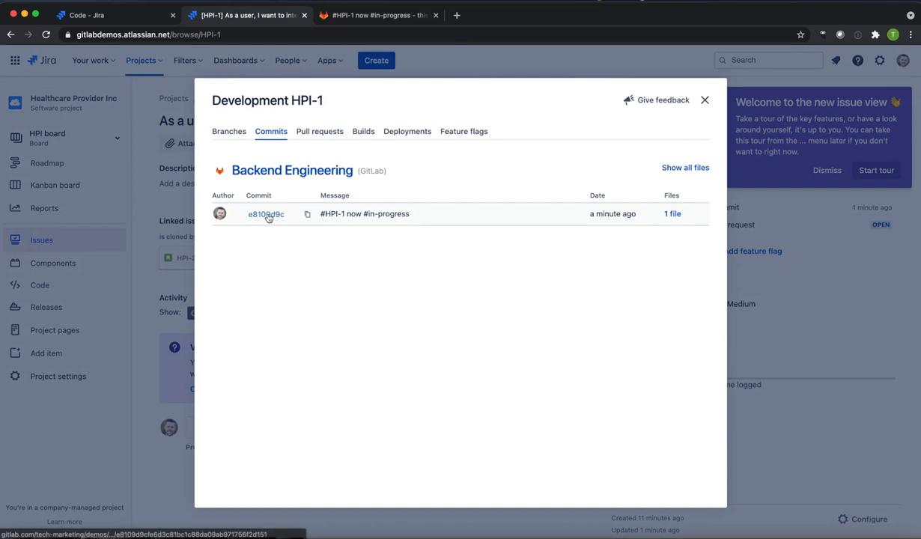
Step: Review the linked commit's server.rb change in GitLab, then the branches linked to HPI-1
left_click(266, 215)
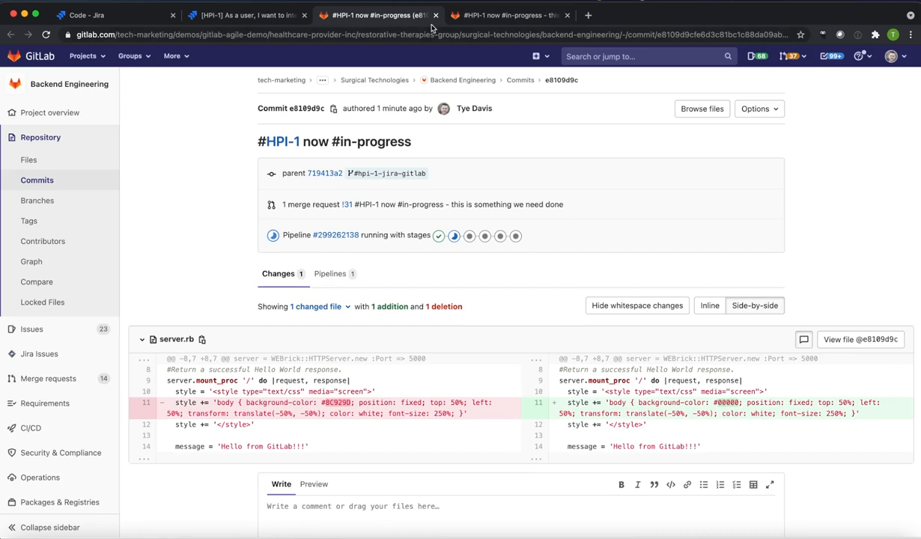
mouse_move(592, 346)
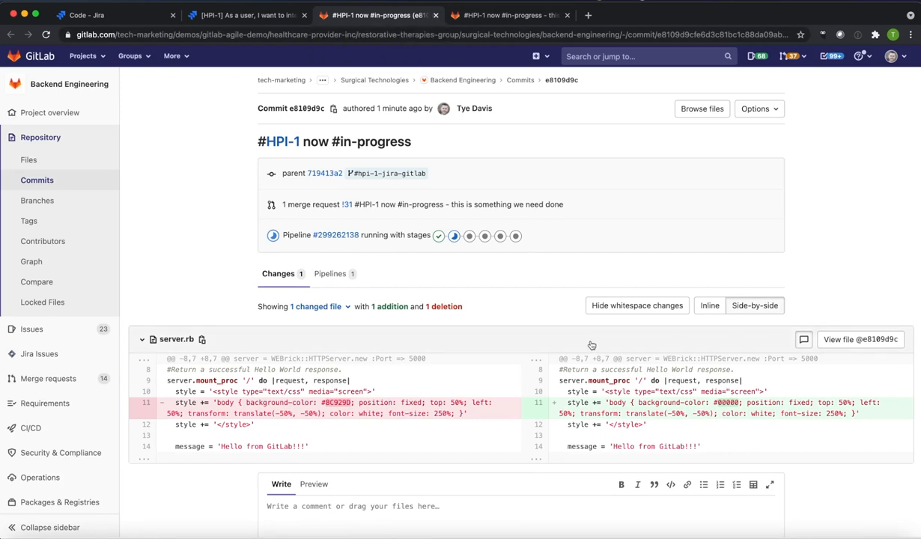
left_click(246, 15)
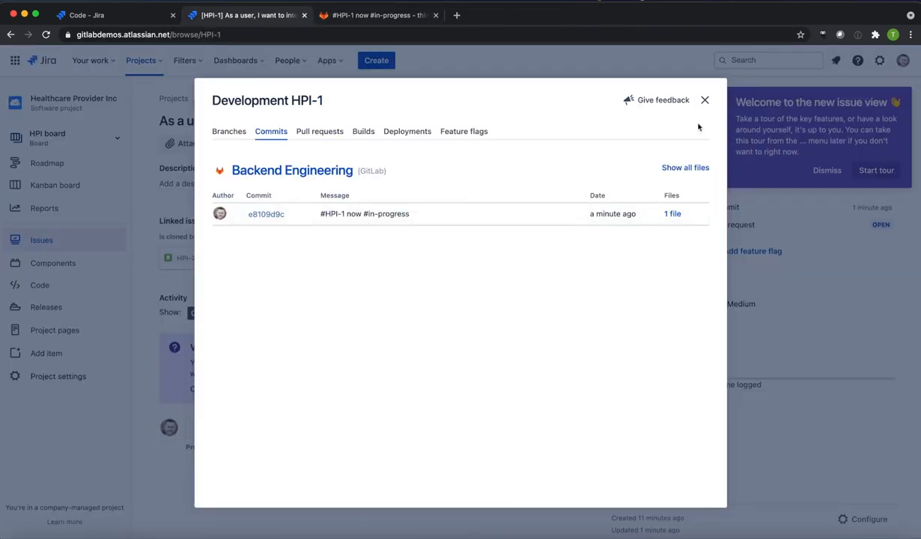
left_click(229, 131)
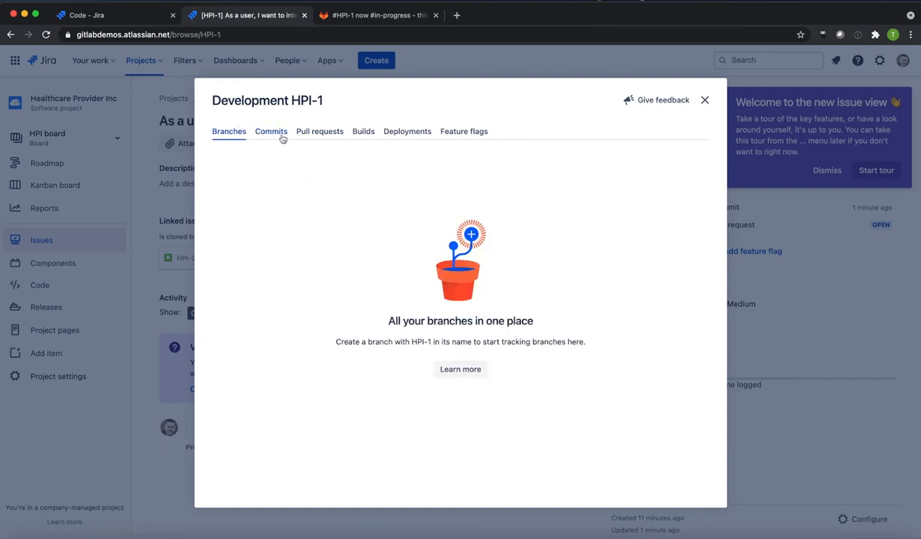
Step: Review HPI-1's open pull request and deployments, then close the development details
left_click(319, 131)
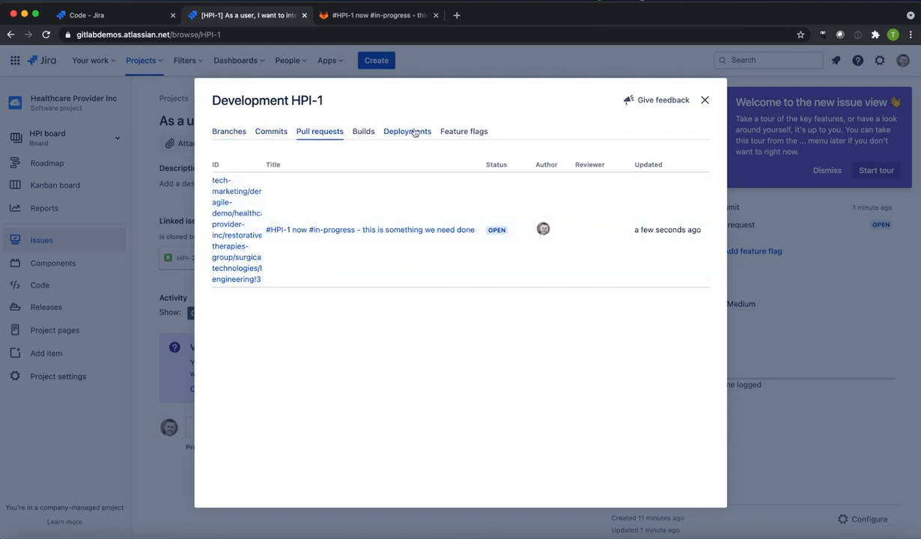
left_click(407, 131)
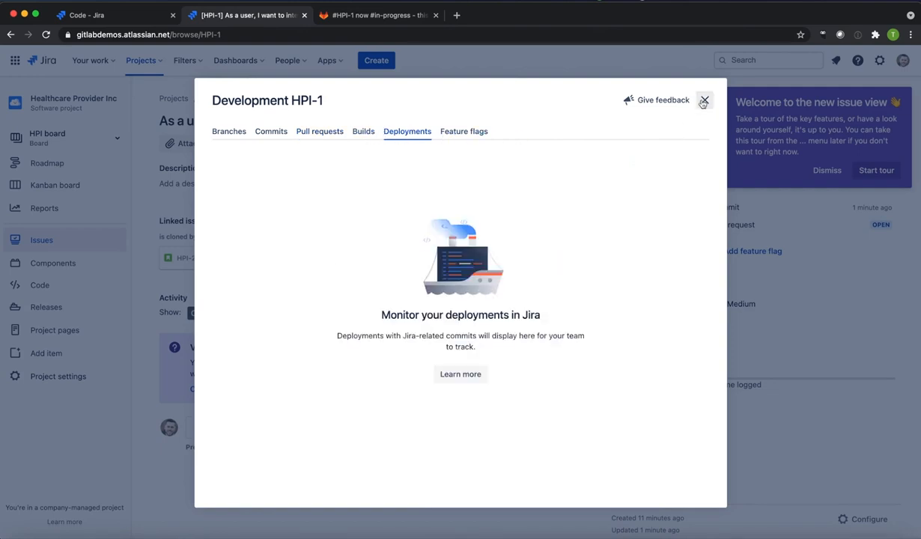
left_click(704, 101)
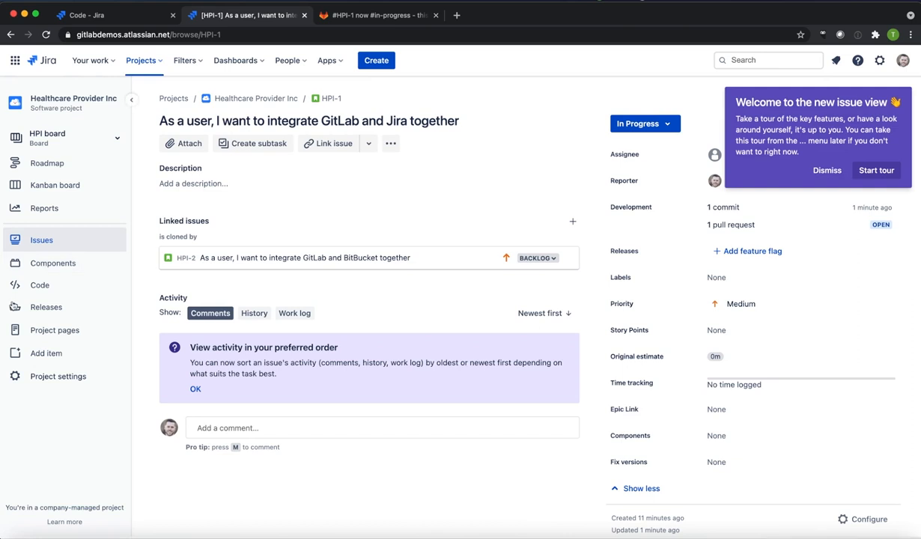
mouse_move(39, 284)
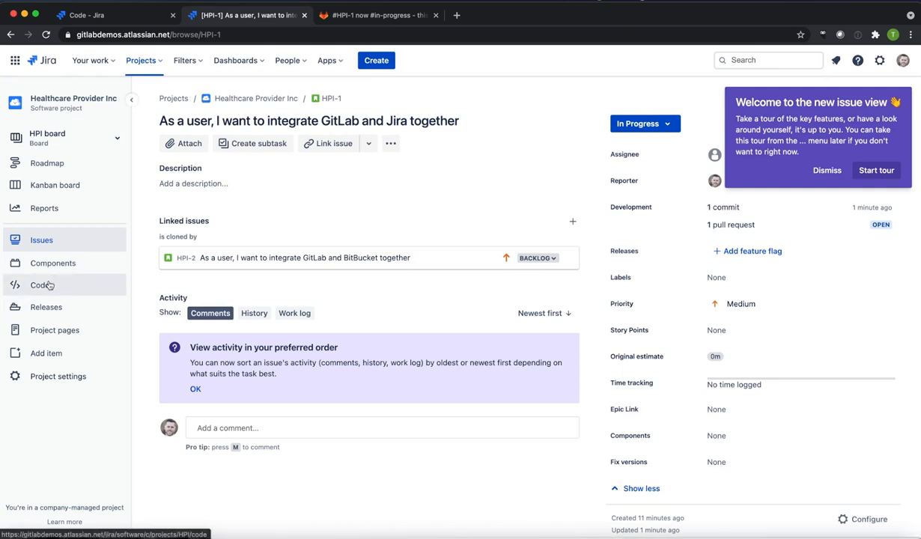
Step: Show the project's Code page listing the linked GitLab repositories, including Backend Engineering
left_click(38, 285)
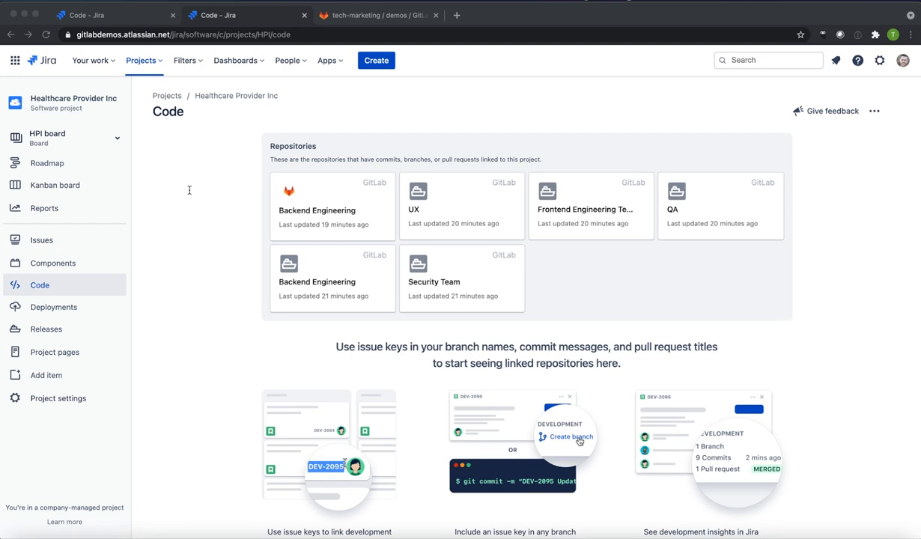
mouse_move(254, 269)
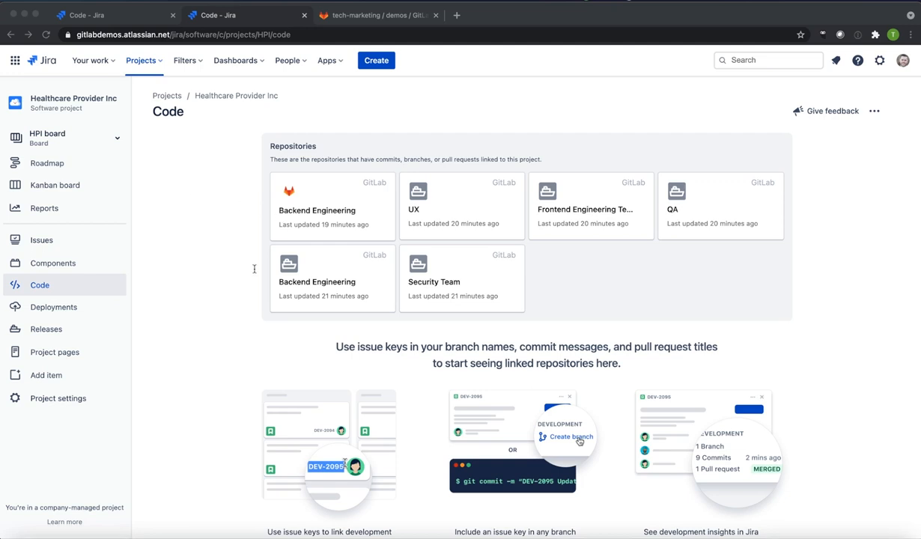